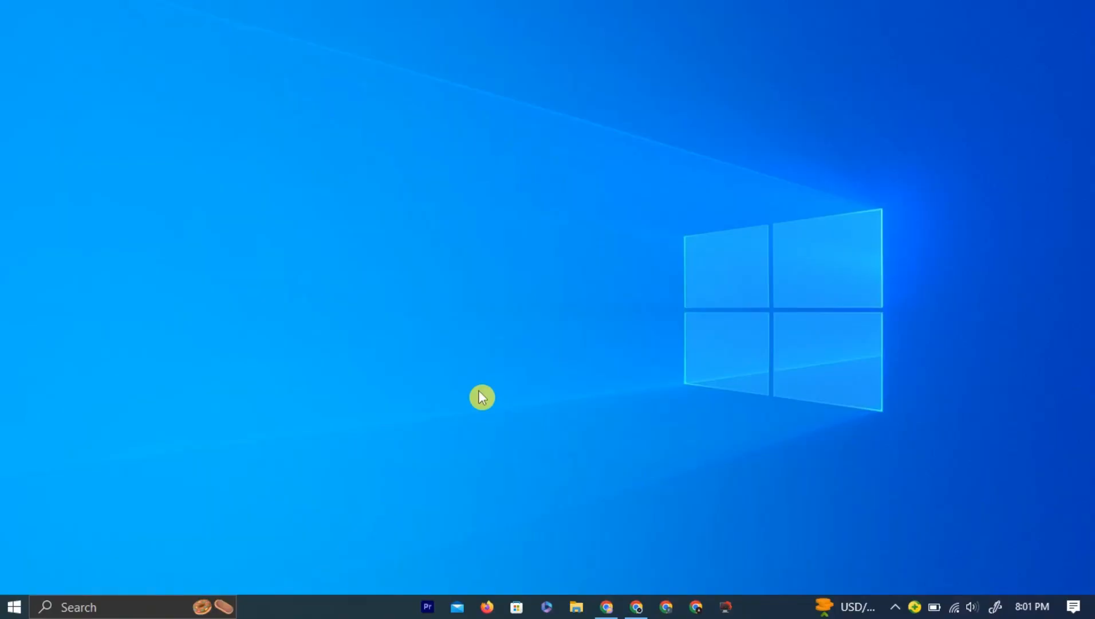
mouse_move(520, 412)
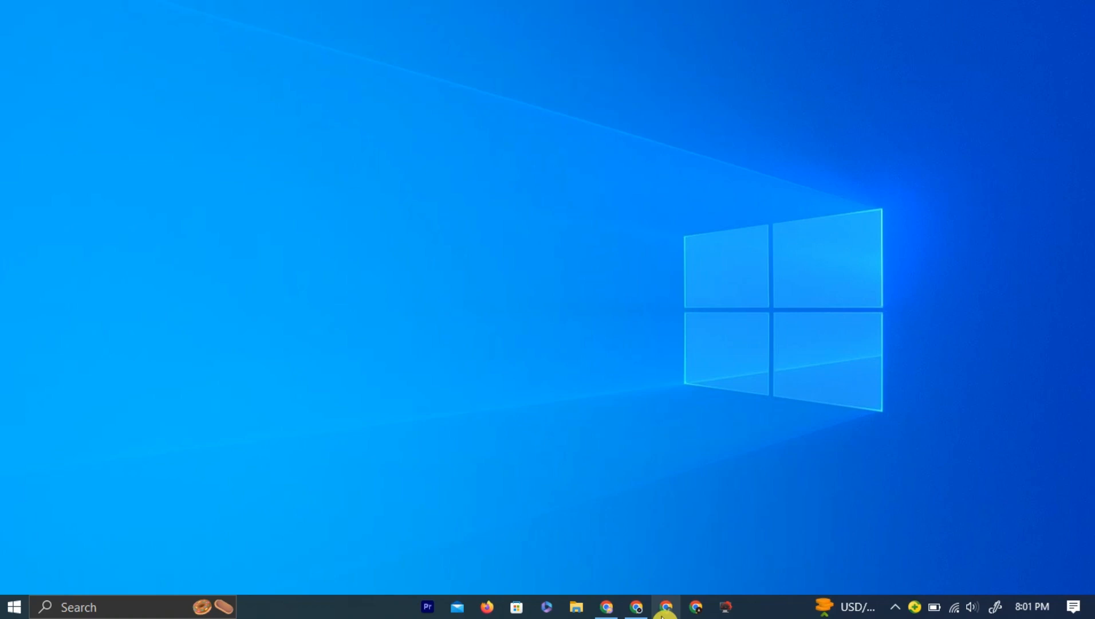
Step: Search Google in Chrome for 'themeforest author' and view the results
click(666, 606)
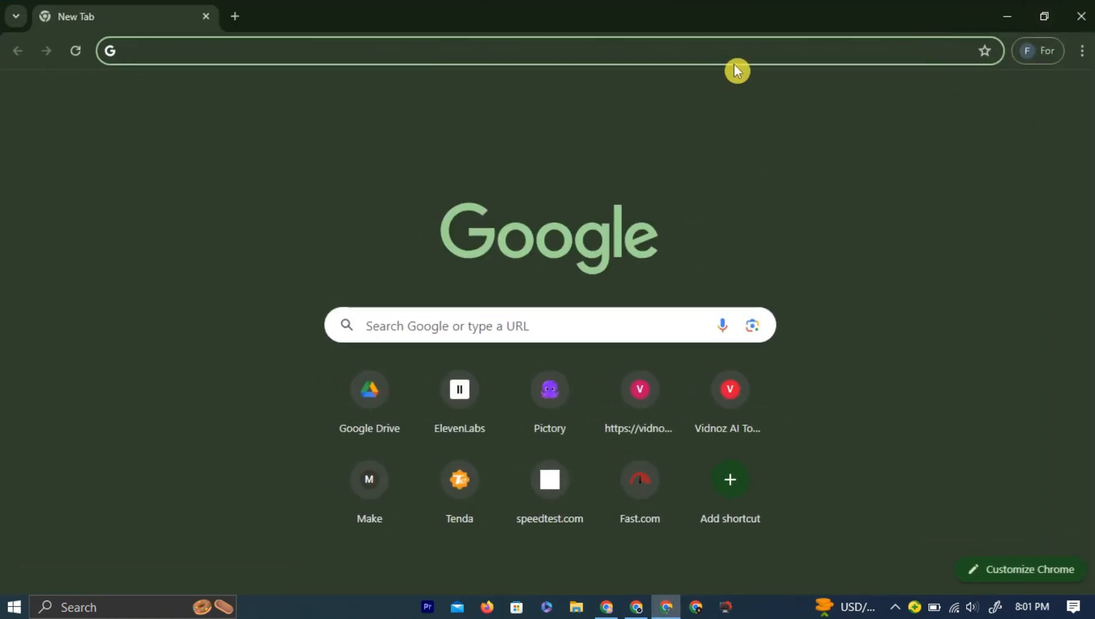
text(themeforedt)
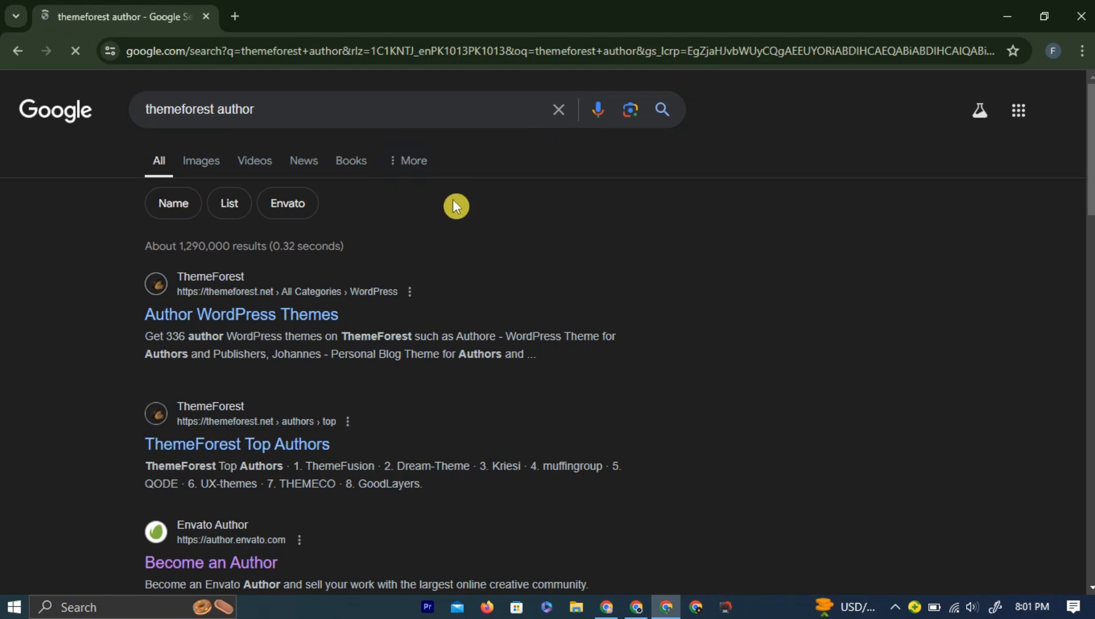
scroll(down, 3)
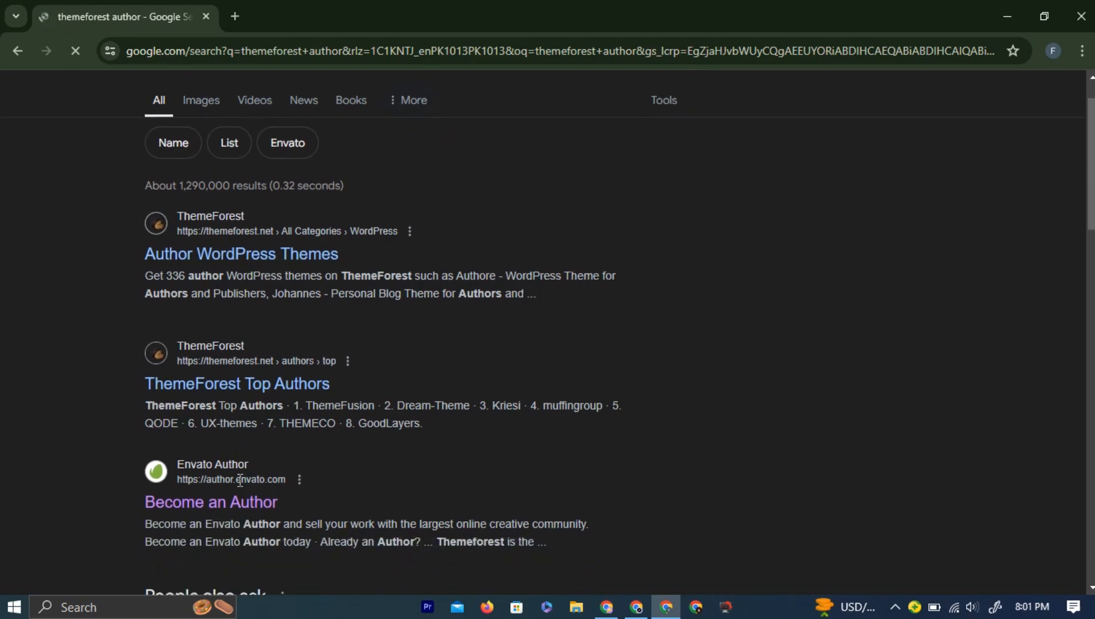
Step: Start the Envato Author signup and say selling items is just a hobby
click(209, 501)
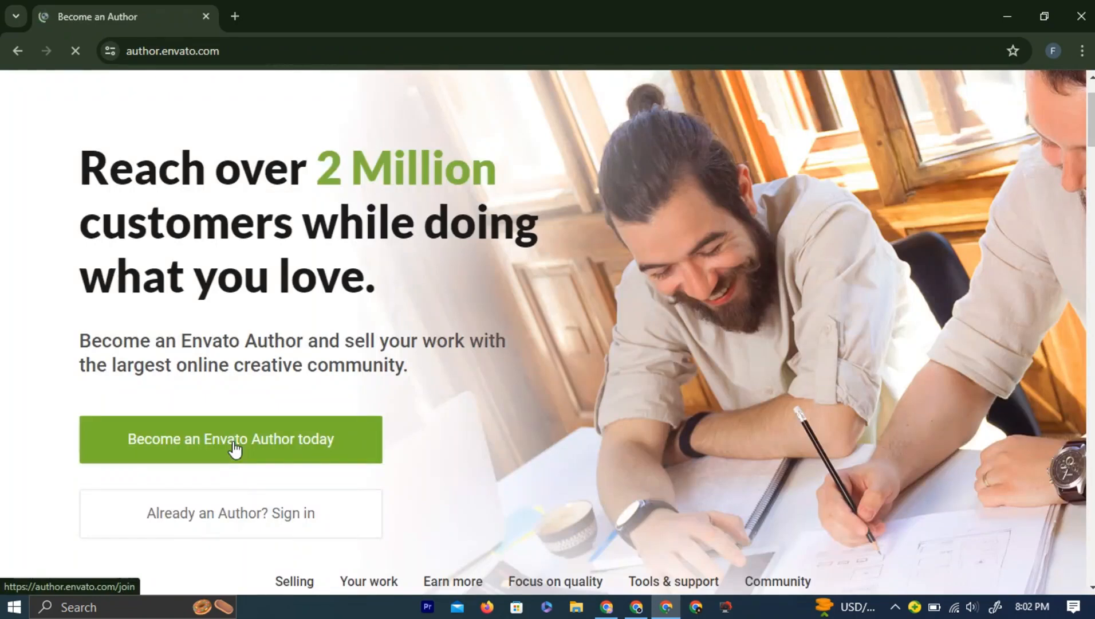
click(231, 439)
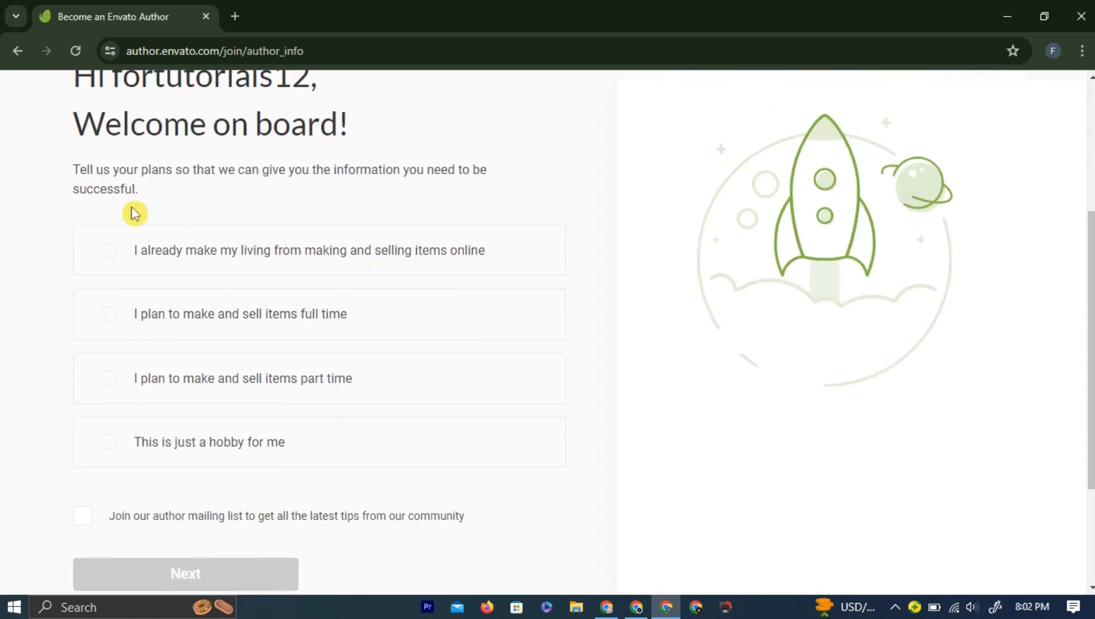
mouse_move(77, 173)
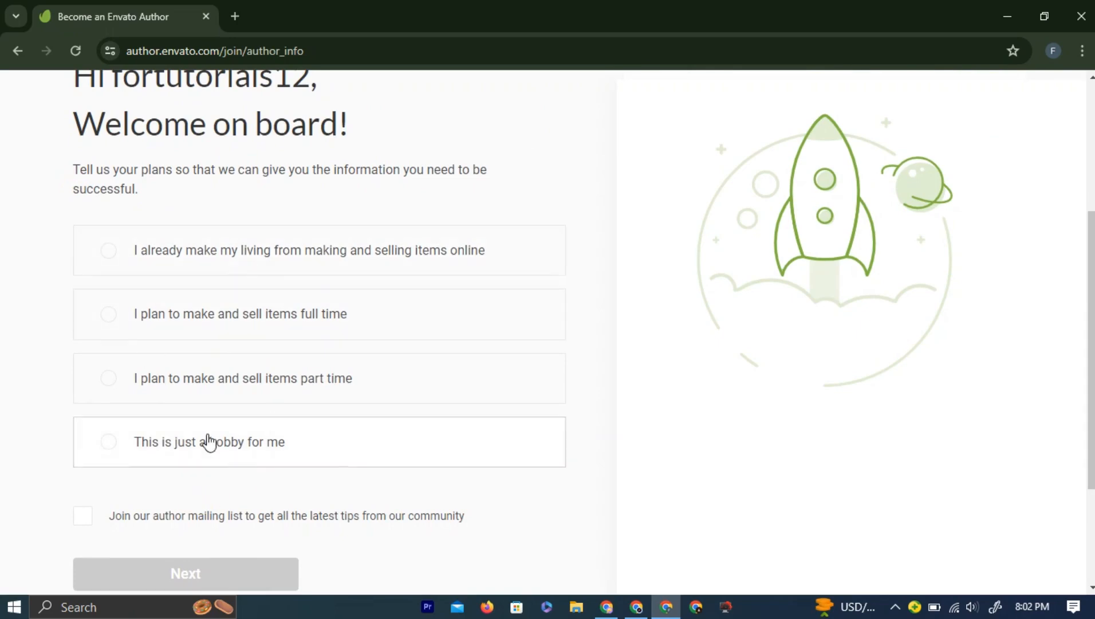
mouse_move(144, 292)
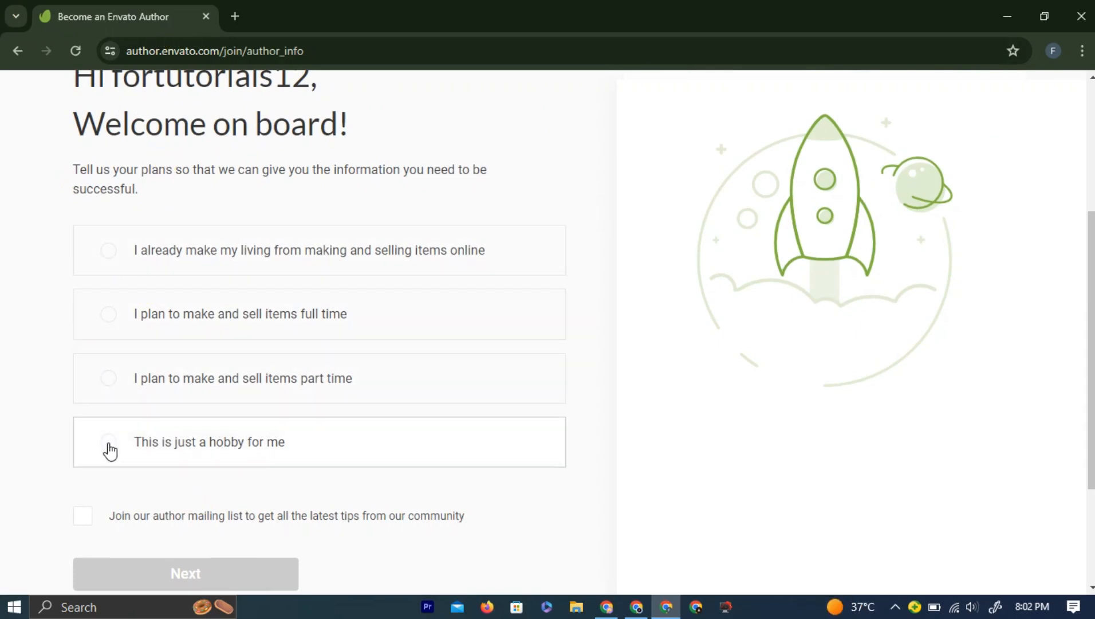
click(109, 441)
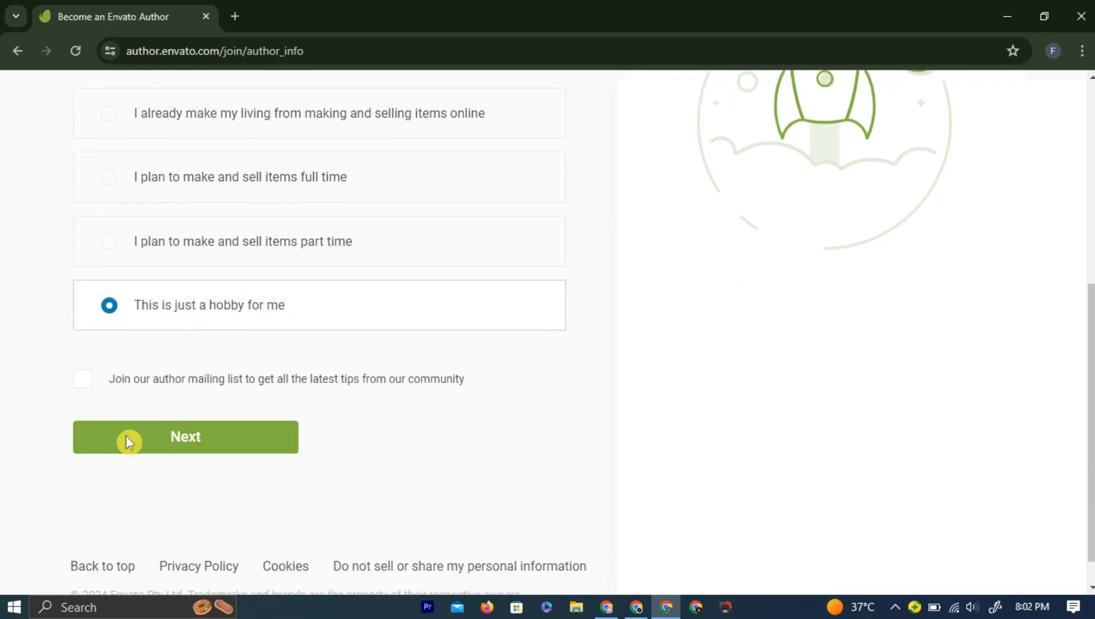
Step: Continue to the specialty question and submit the chosen specialty
click(185, 437)
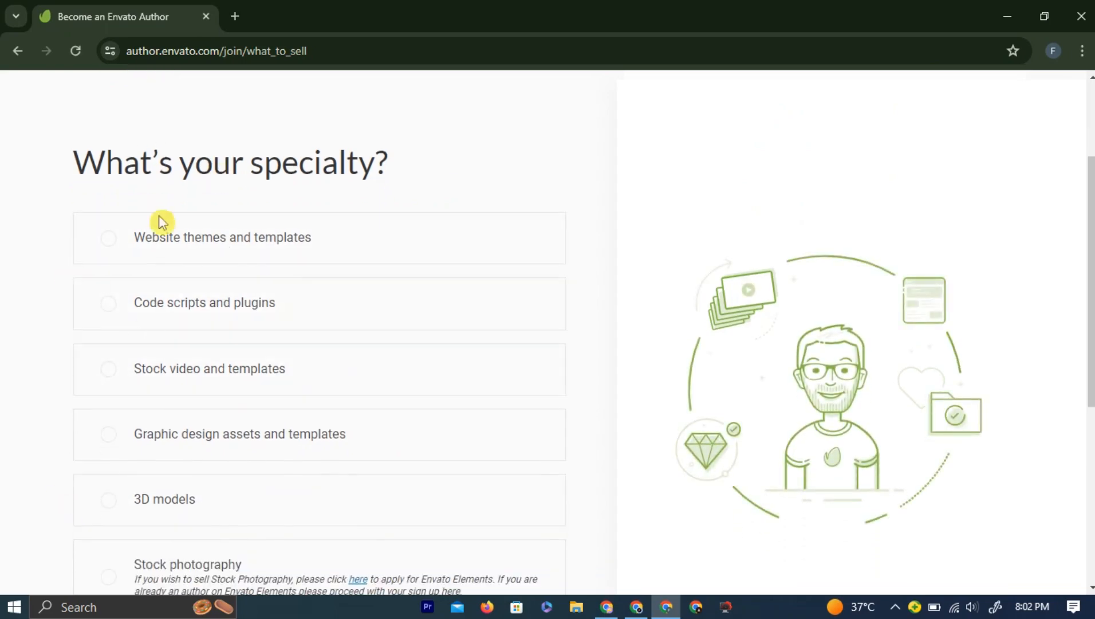
scroll(down, 3)
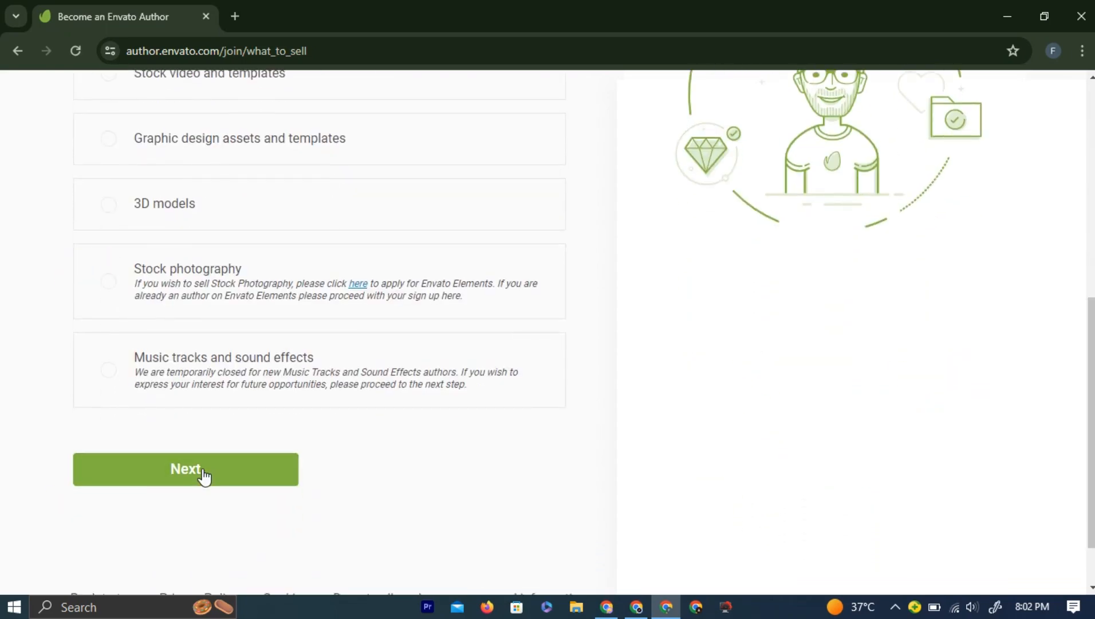
click(185, 468)
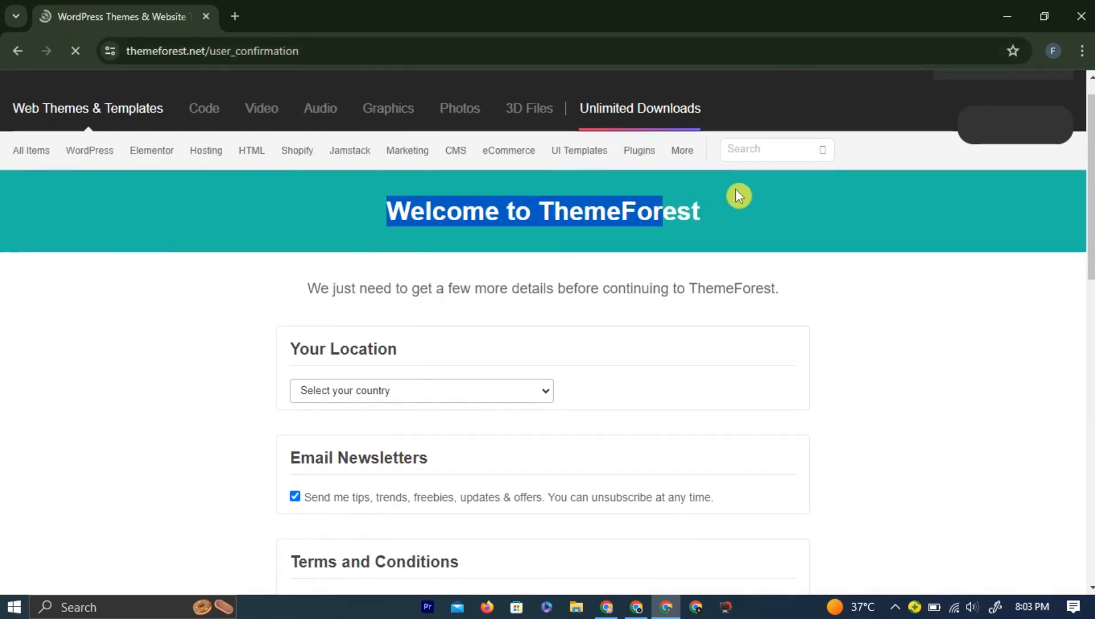
Step: Set the account location to Pakistan from the country list
scroll(down, 3)
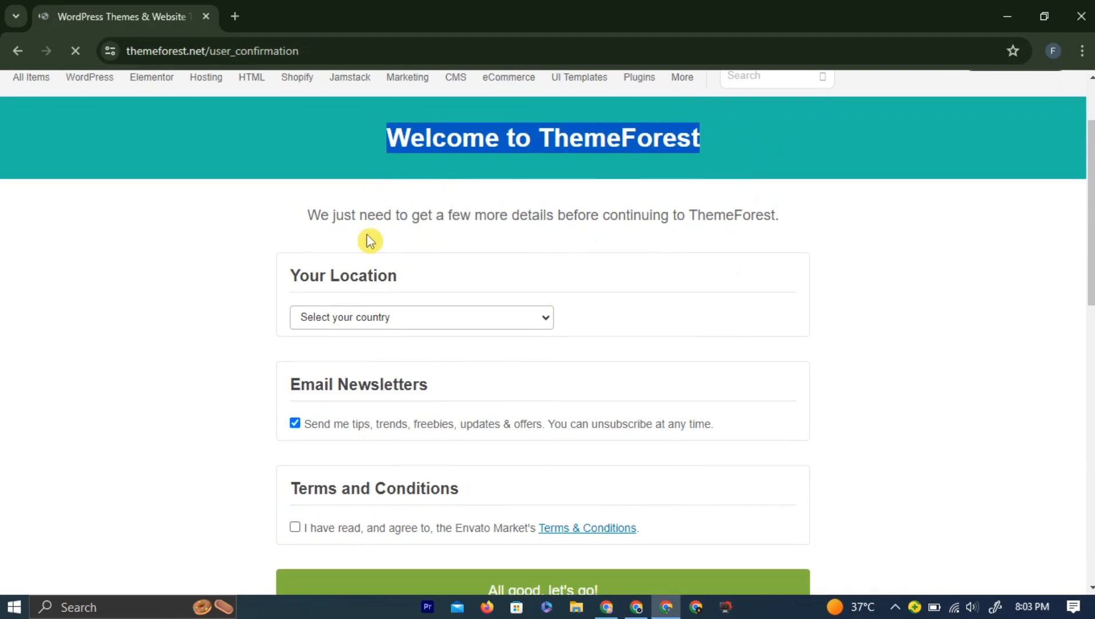
scroll(down, 3)
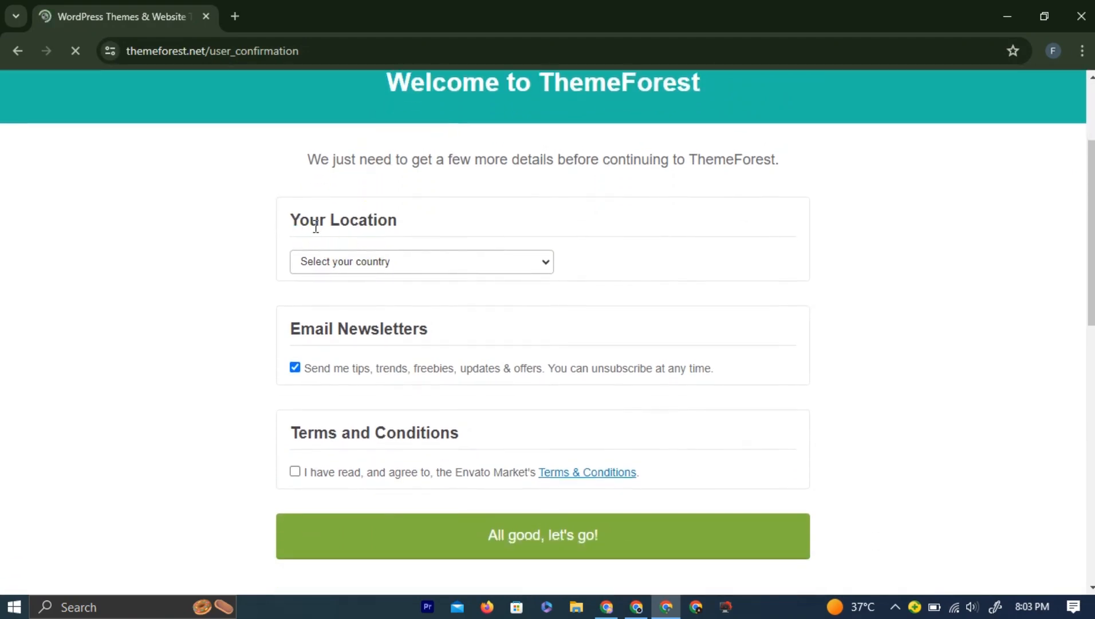
click(420, 261)
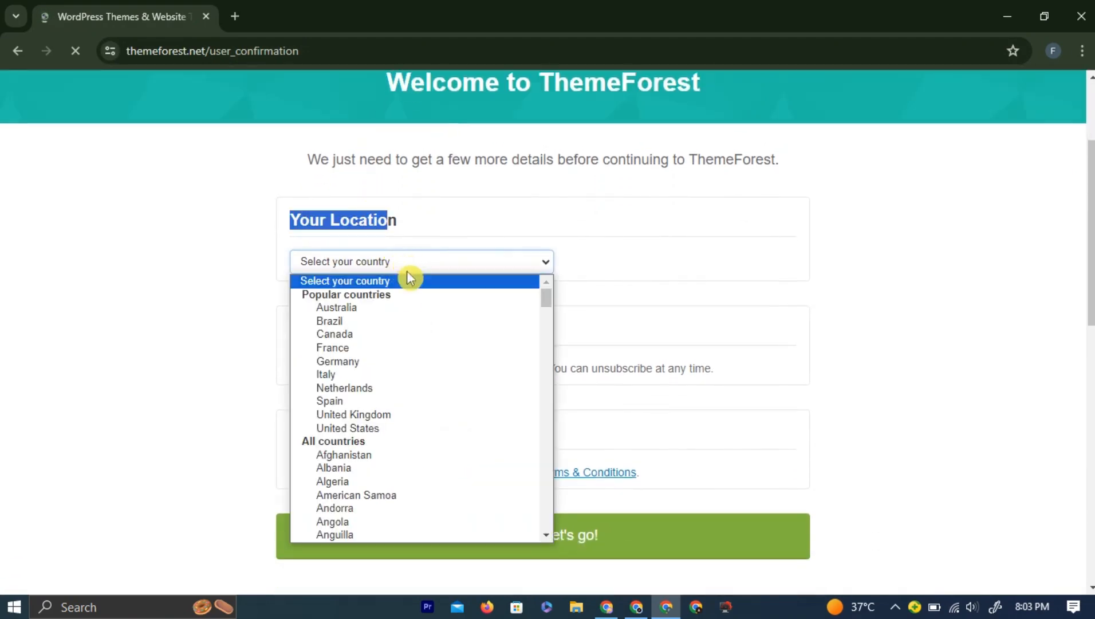
scroll(down, 3)
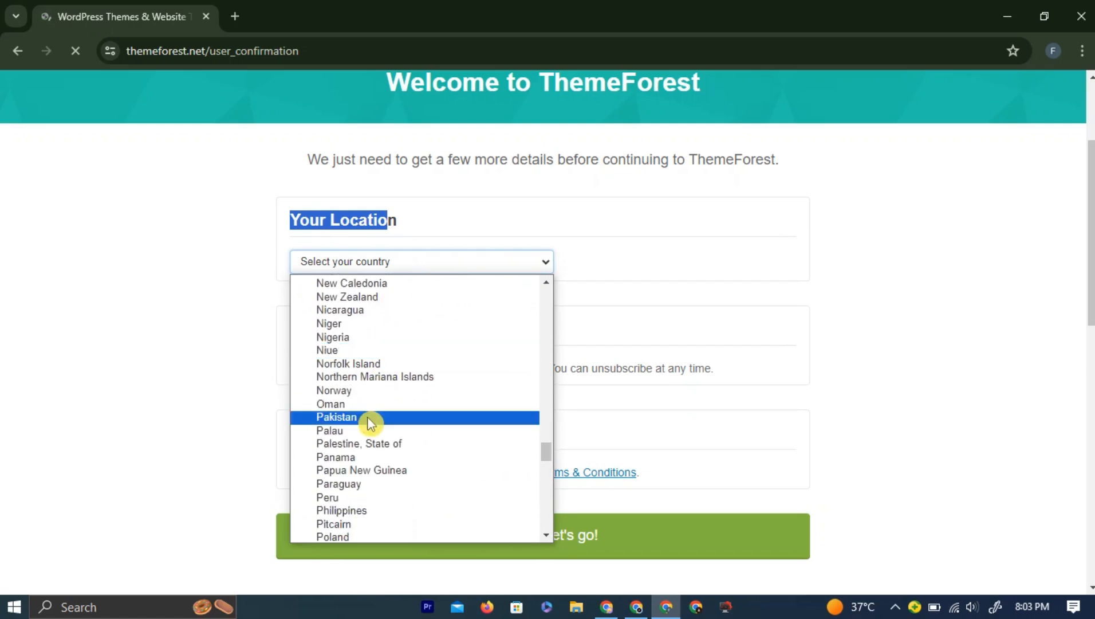
click(336, 416)
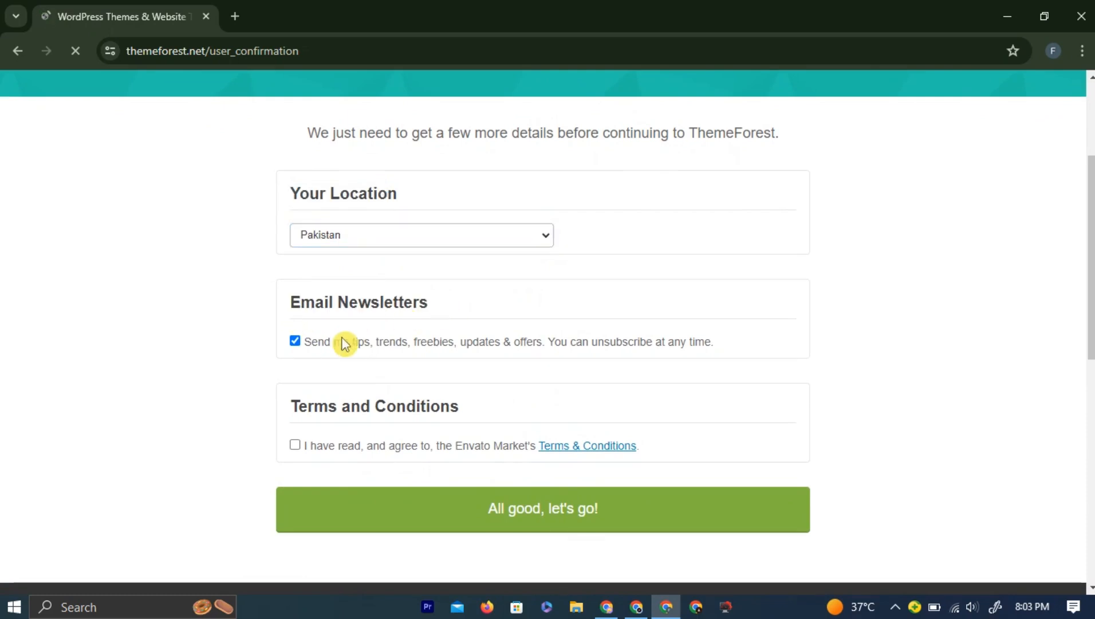
Step: Decline email newsletters, accept the Envato Market terms and submit the account details
click(295, 341)
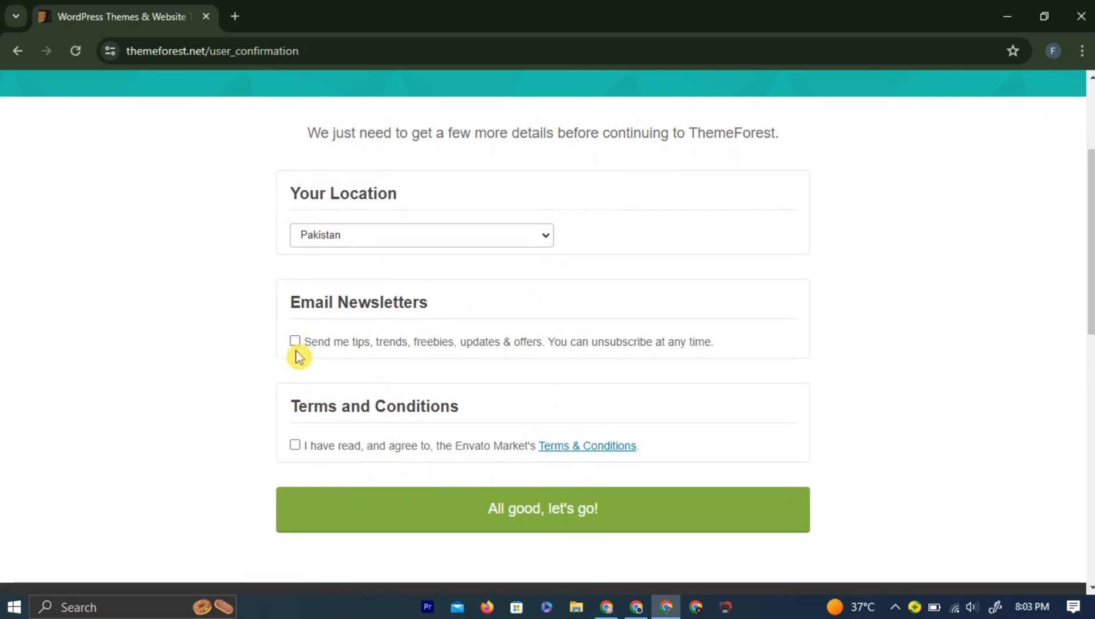
scroll(down, 3)
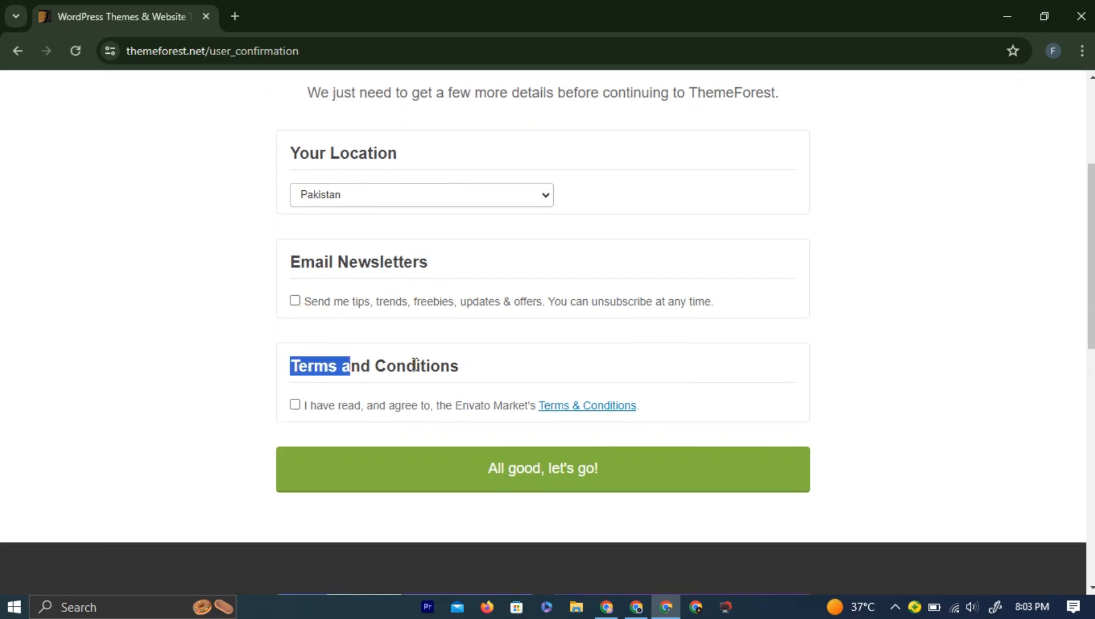
click(294, 404)
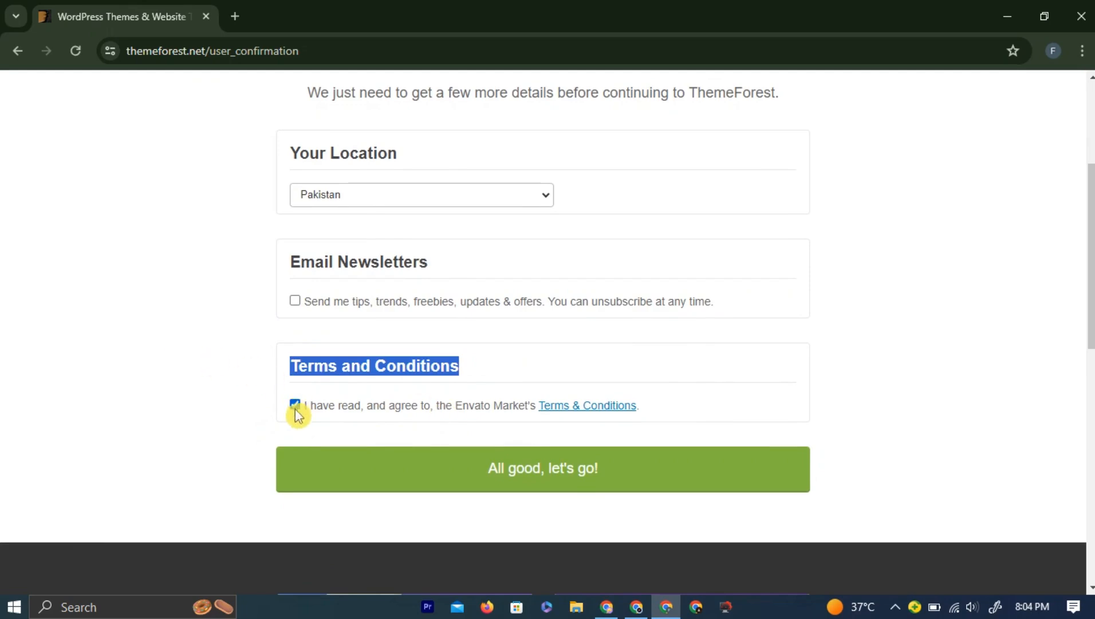
click(542, 468)
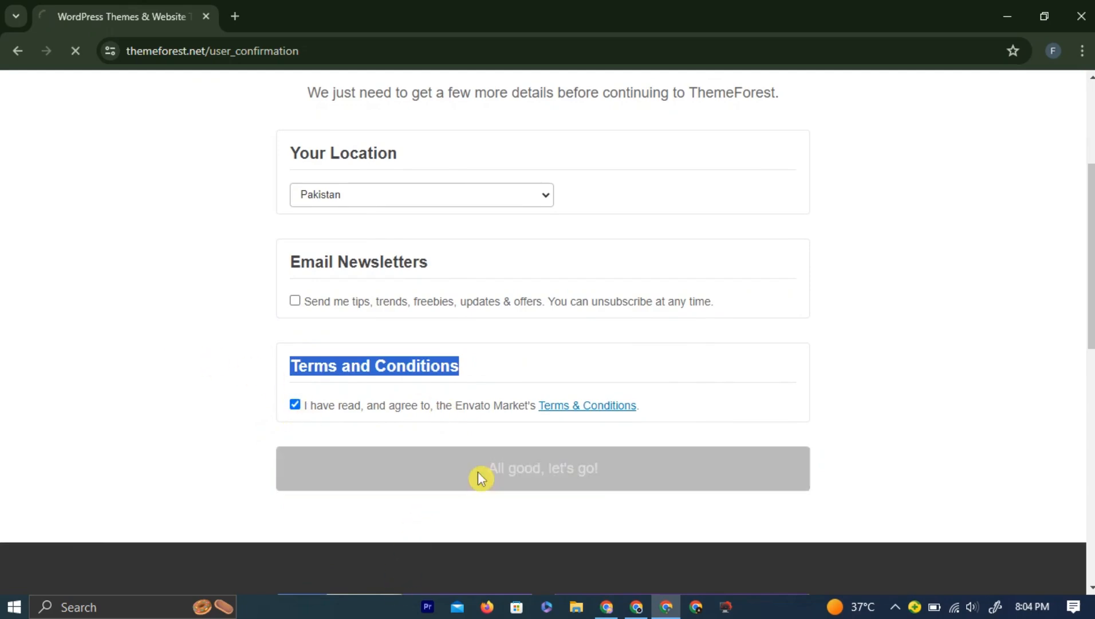
click(542, 468)
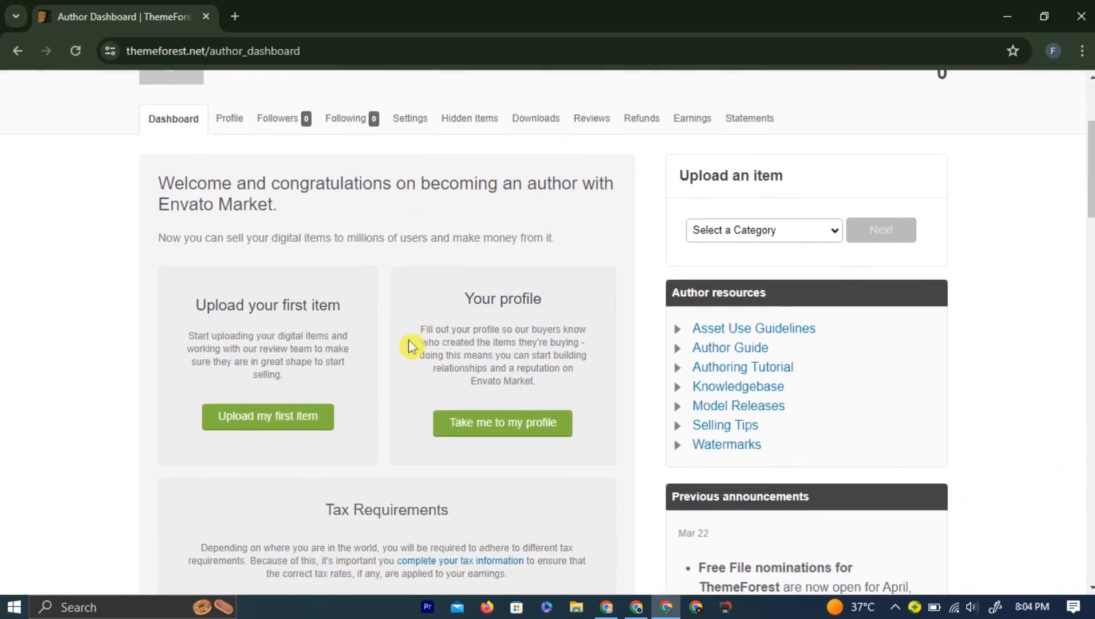
Step: Start the first item upload with CMS Themes as the category
scroll(down, 3)
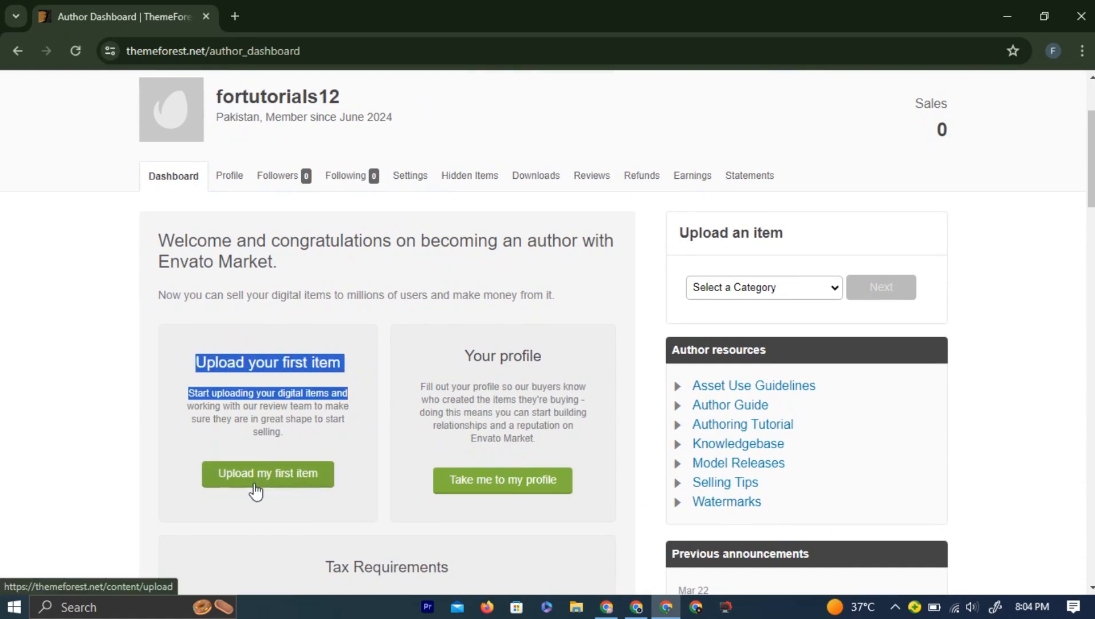
click(266, 472)
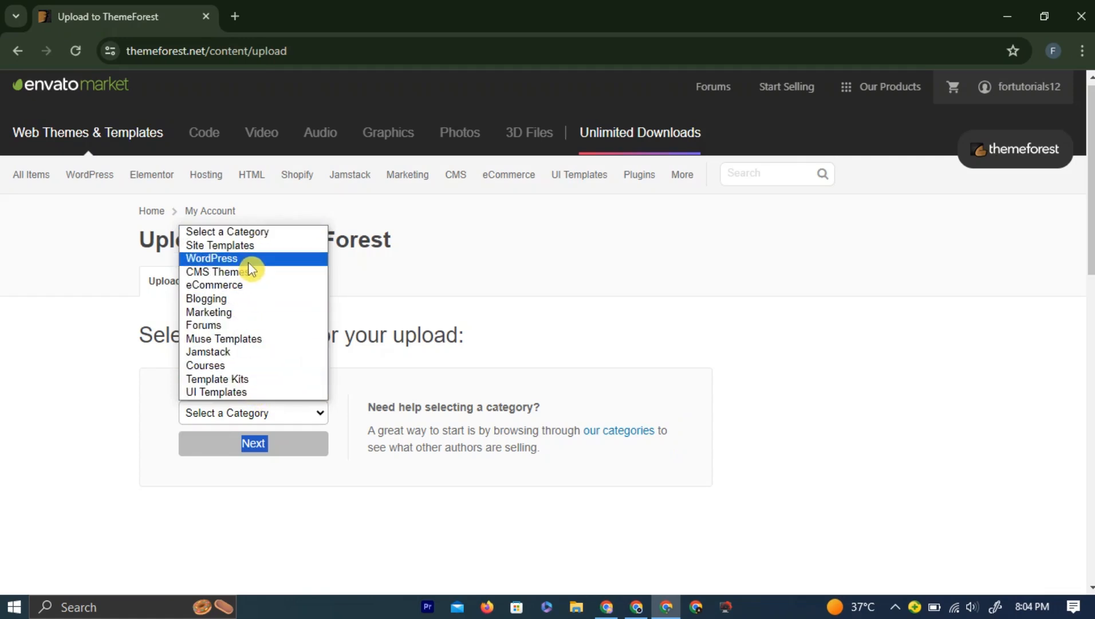
click(217, 272)
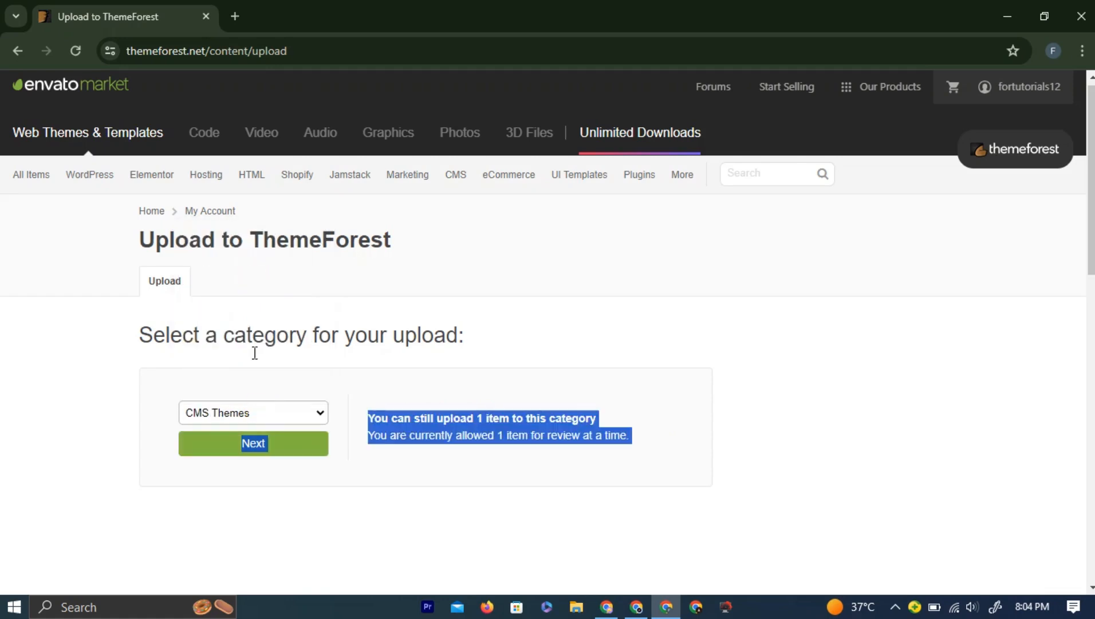
click(253, 443)
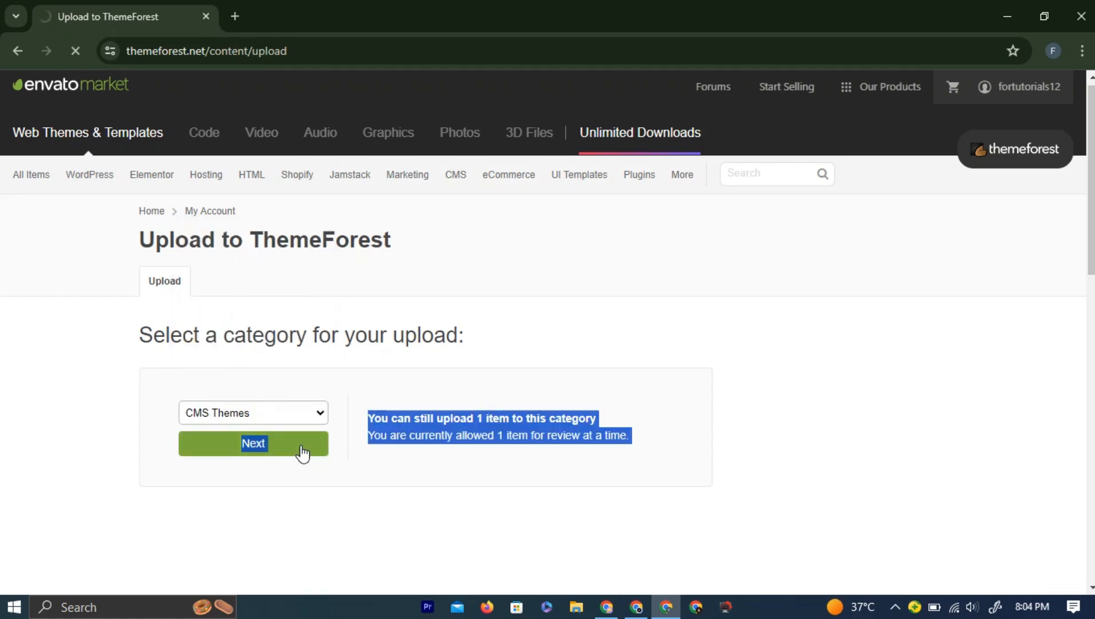
click(252, 444)
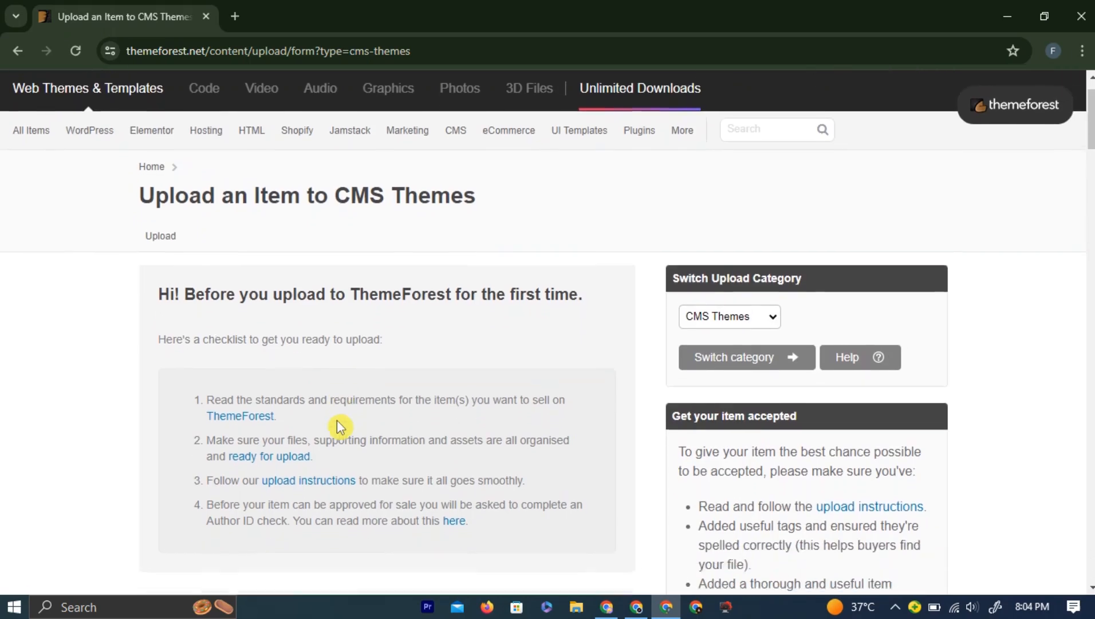
Step: Scroll the CMS Themes upload form down to its Files section
scroll(down, 3)
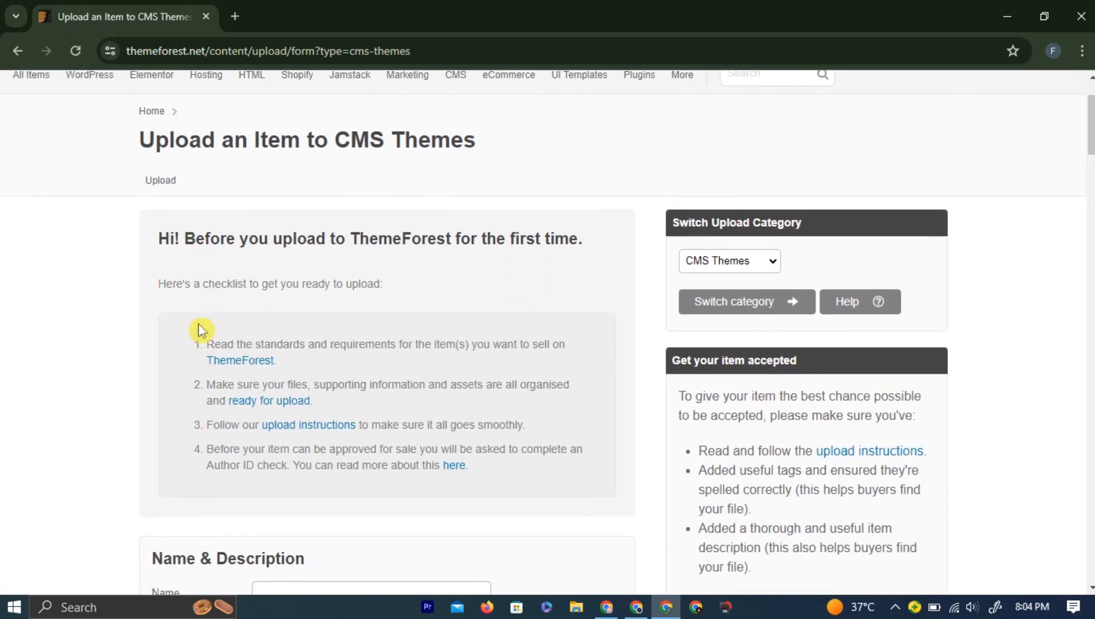
scroll(down, 3)
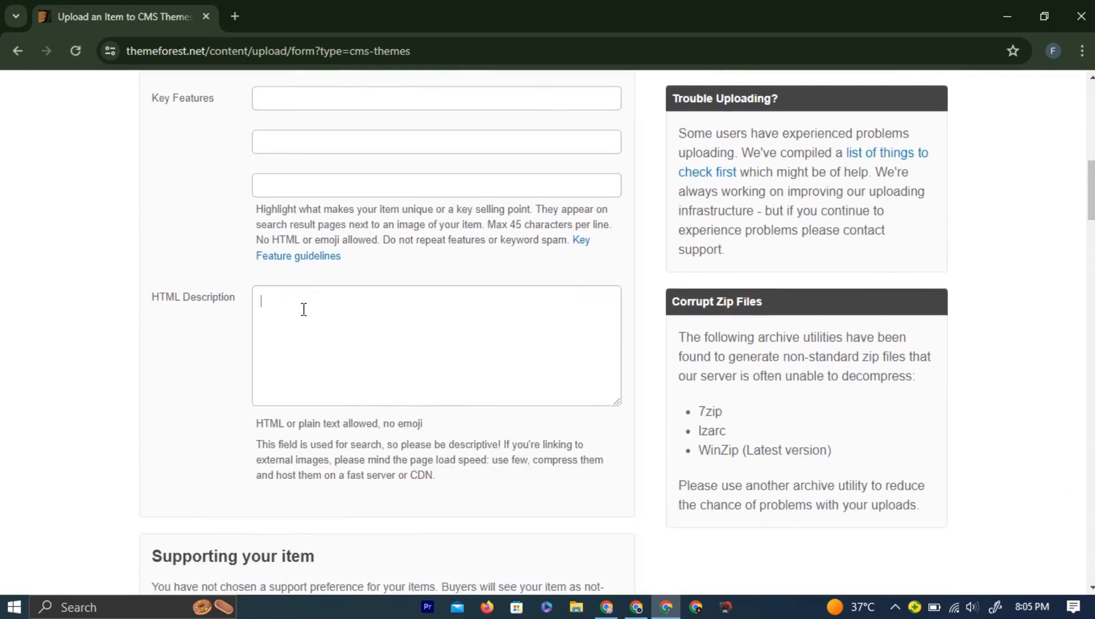
mouse_move(295, 317)
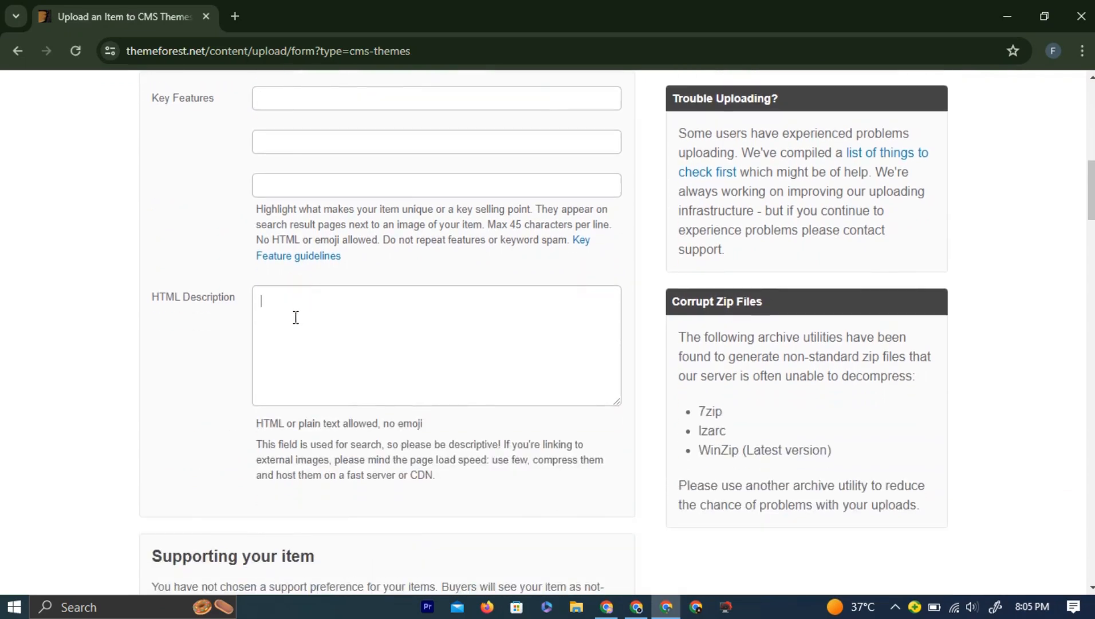
scroll(down, 3)
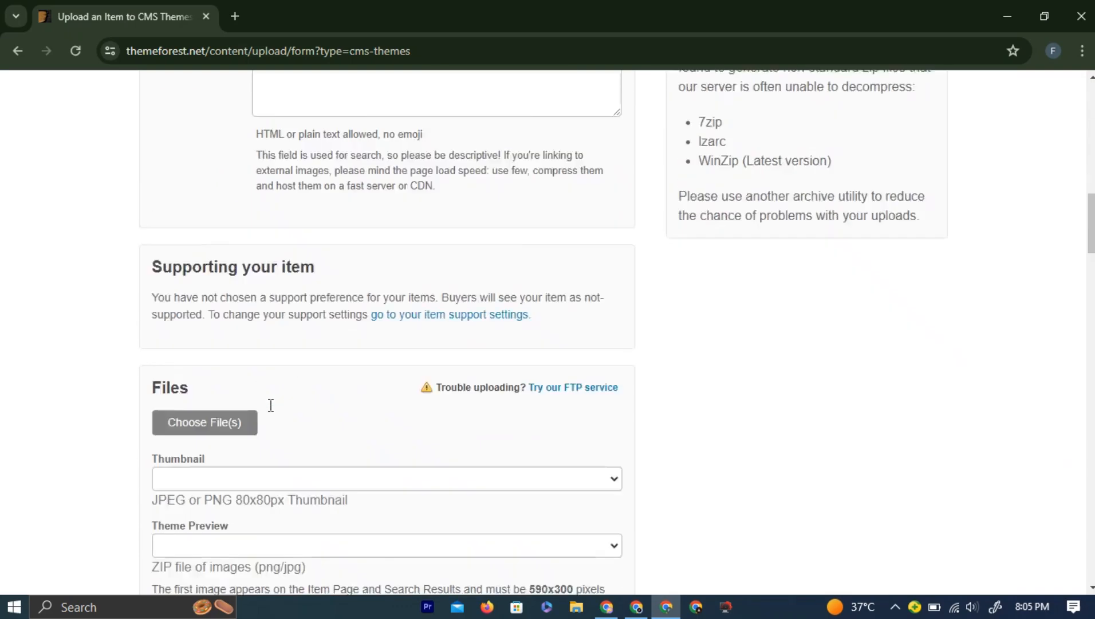
scroll(down, 3)
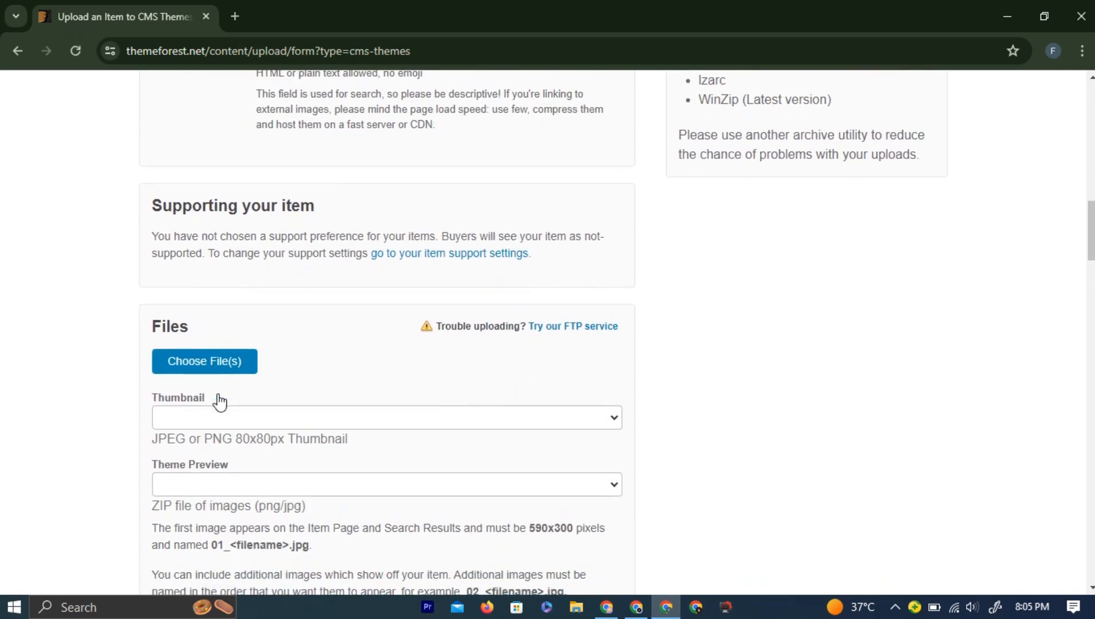
double_click(170, 325)
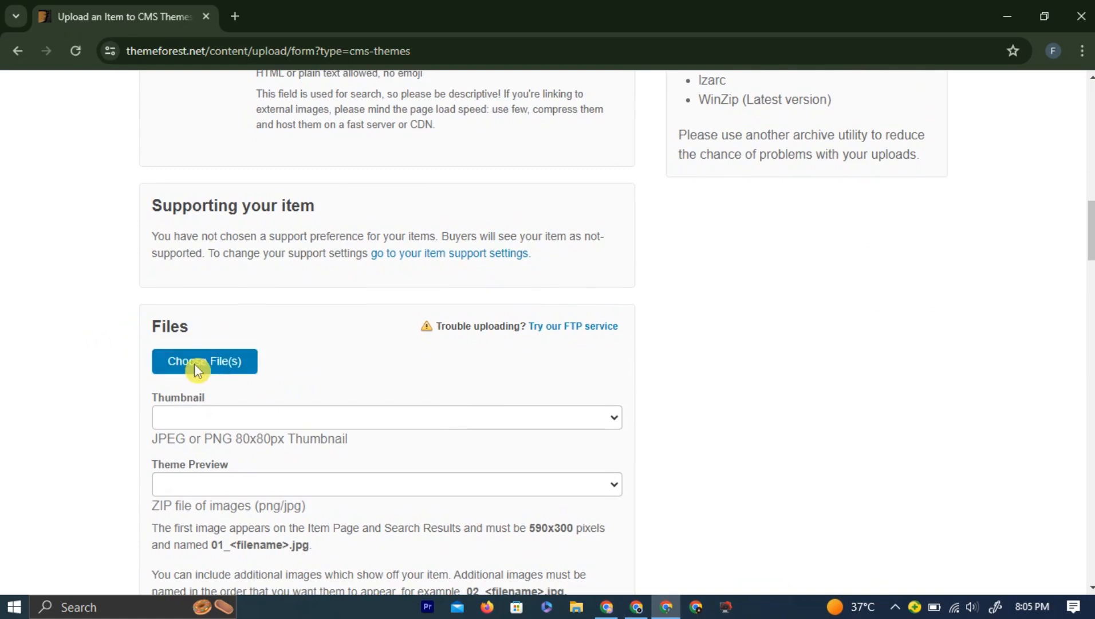
click(204, 361)
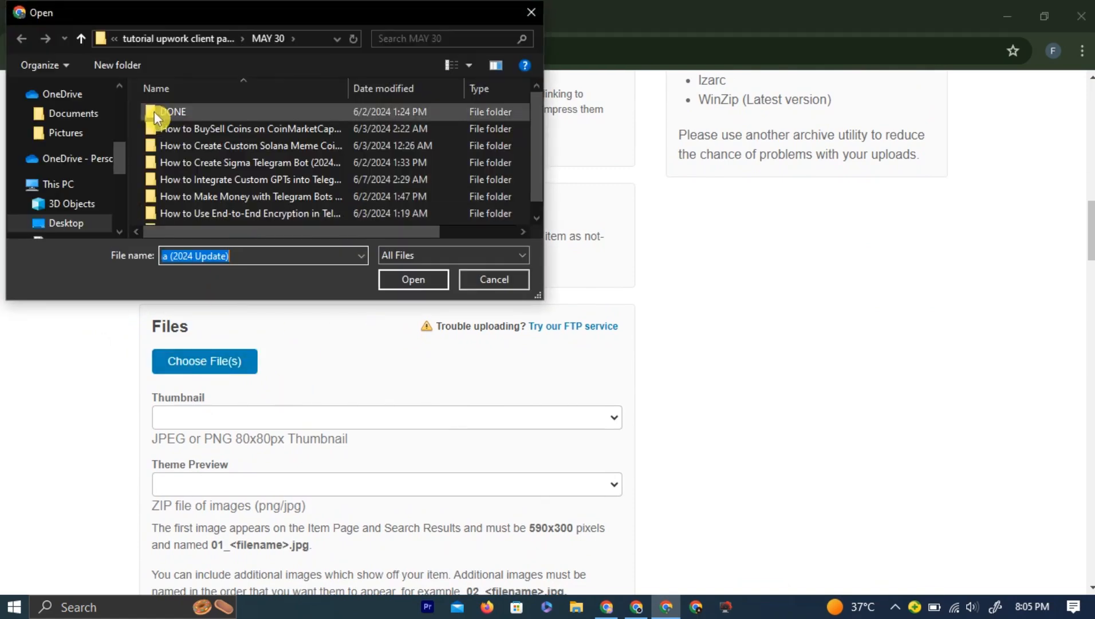
click(66, 133)
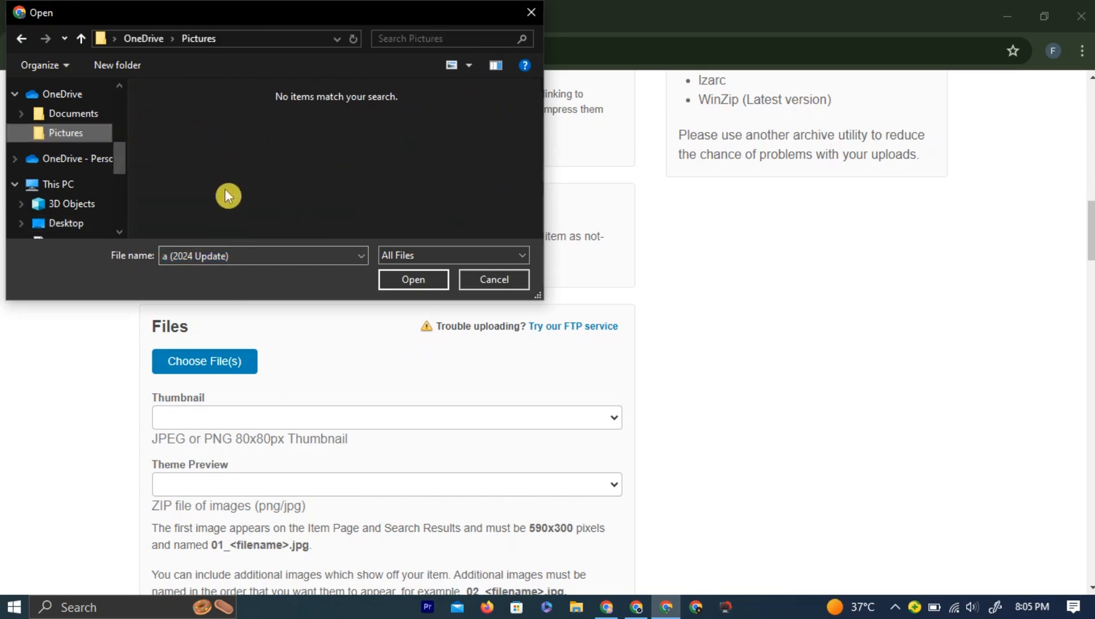
click(493, 279)
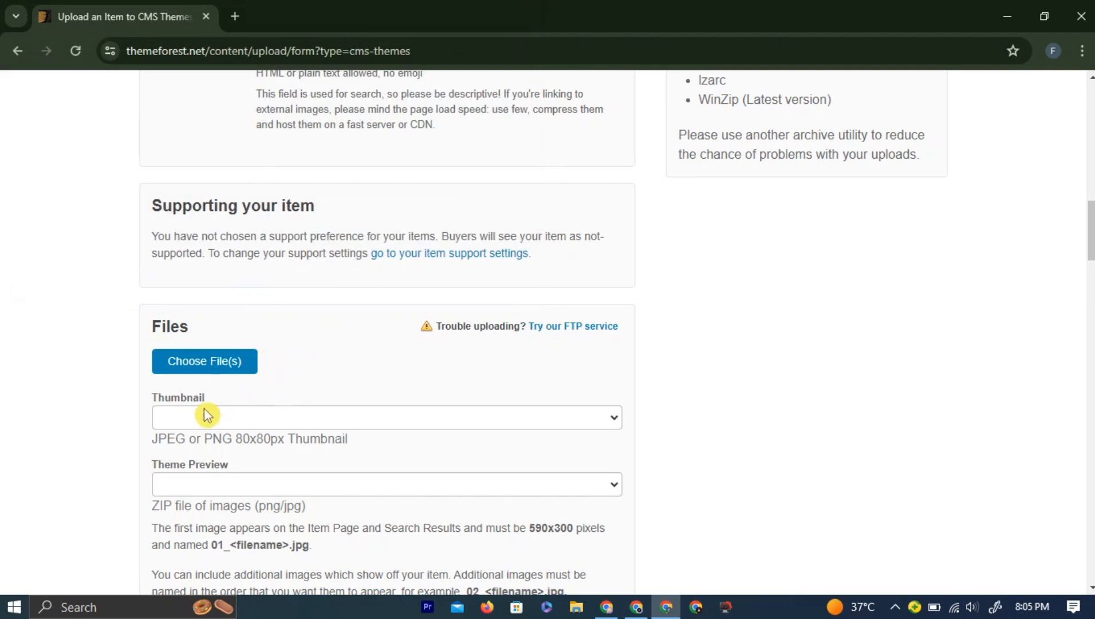
scroll(down, 3)
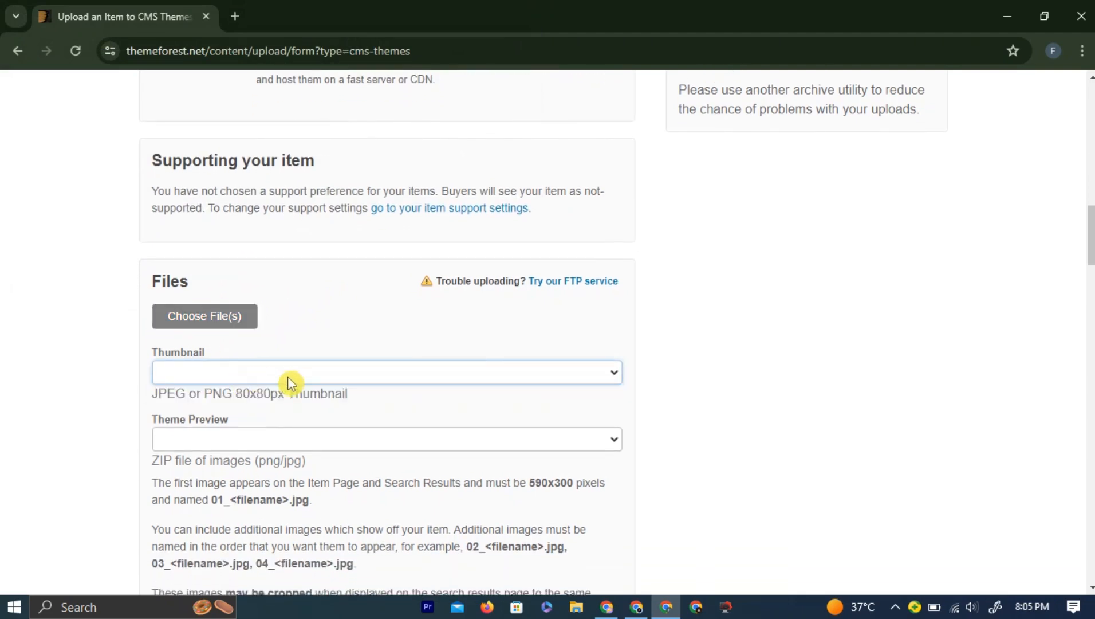
scroll(down, 3)
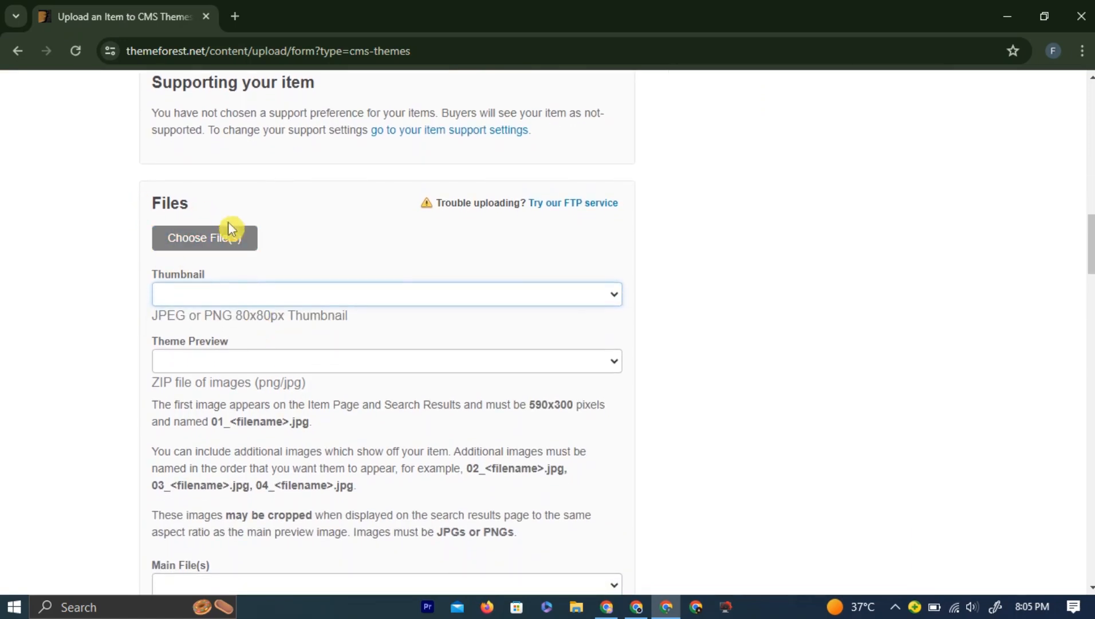
scroll(down, 3)
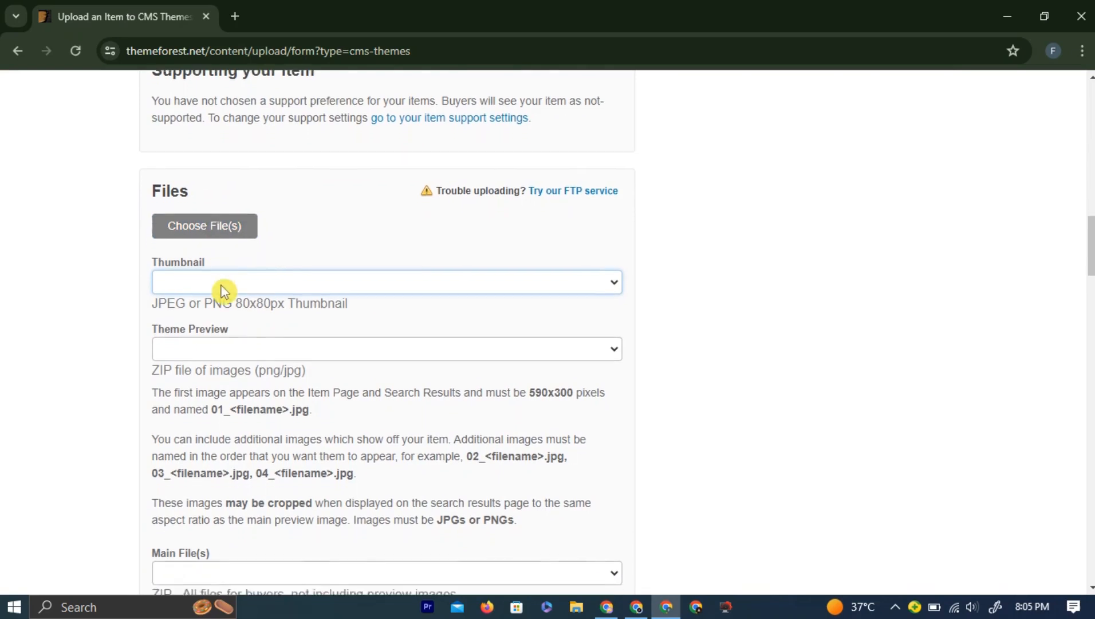
scroll(down, 3)
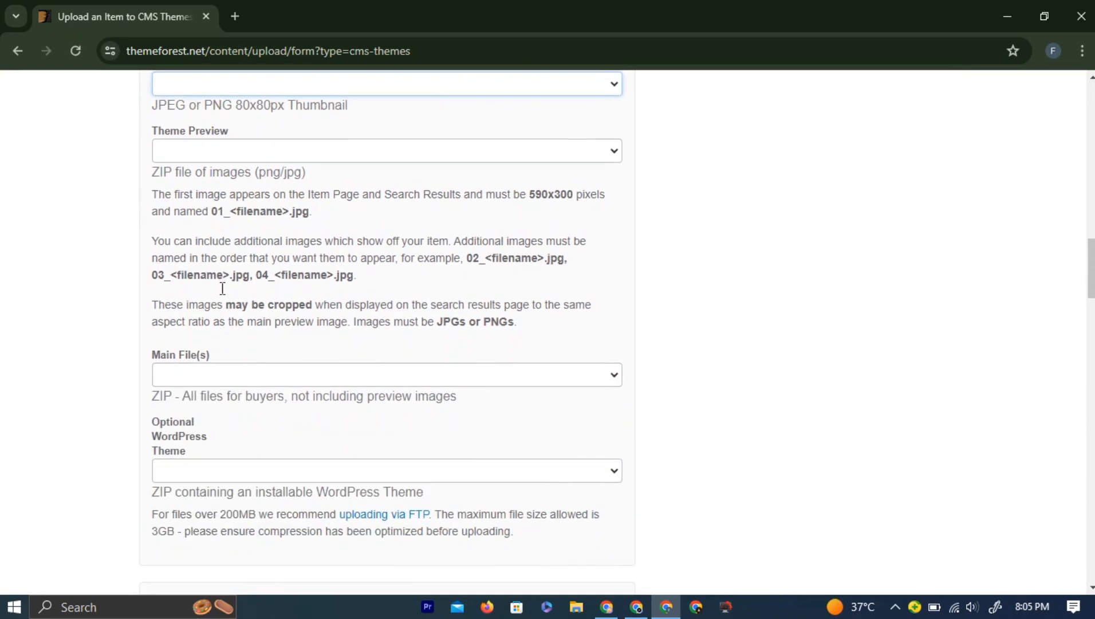
scroll(down, 3)
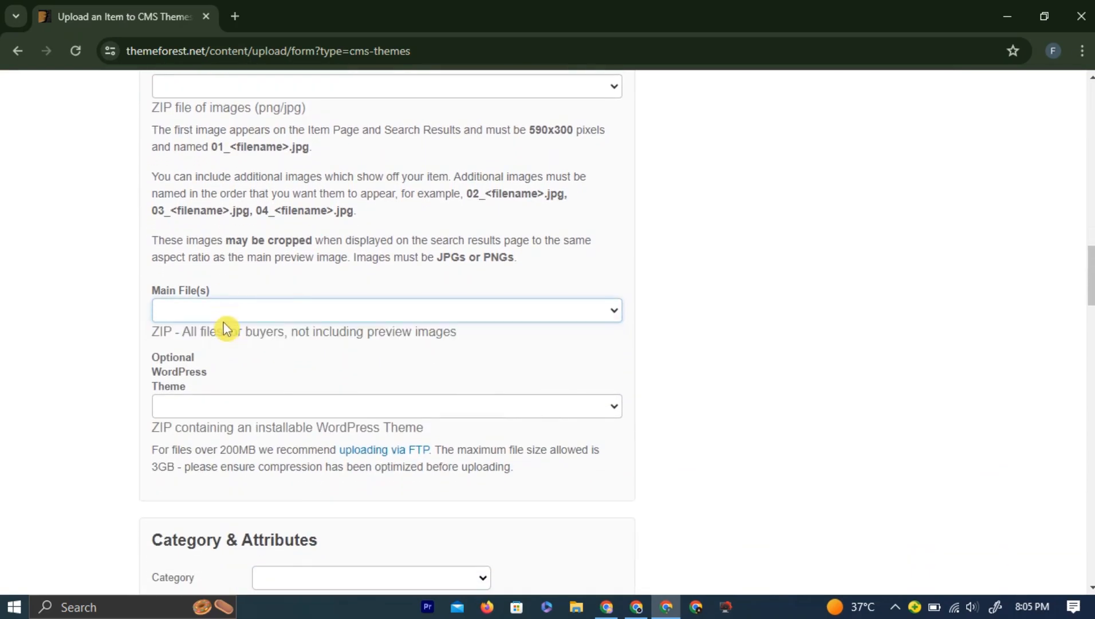
click(385, 405)
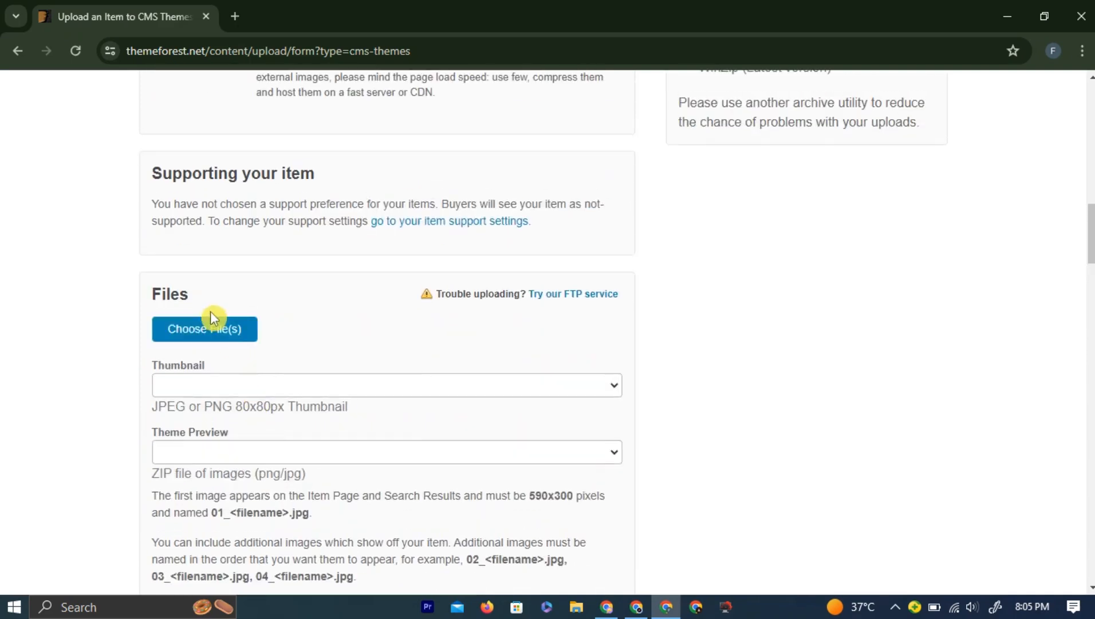
Step: Set the theme category to Travel, high resolution to Yes, and mark Facebook compatibility
click(370, 281)
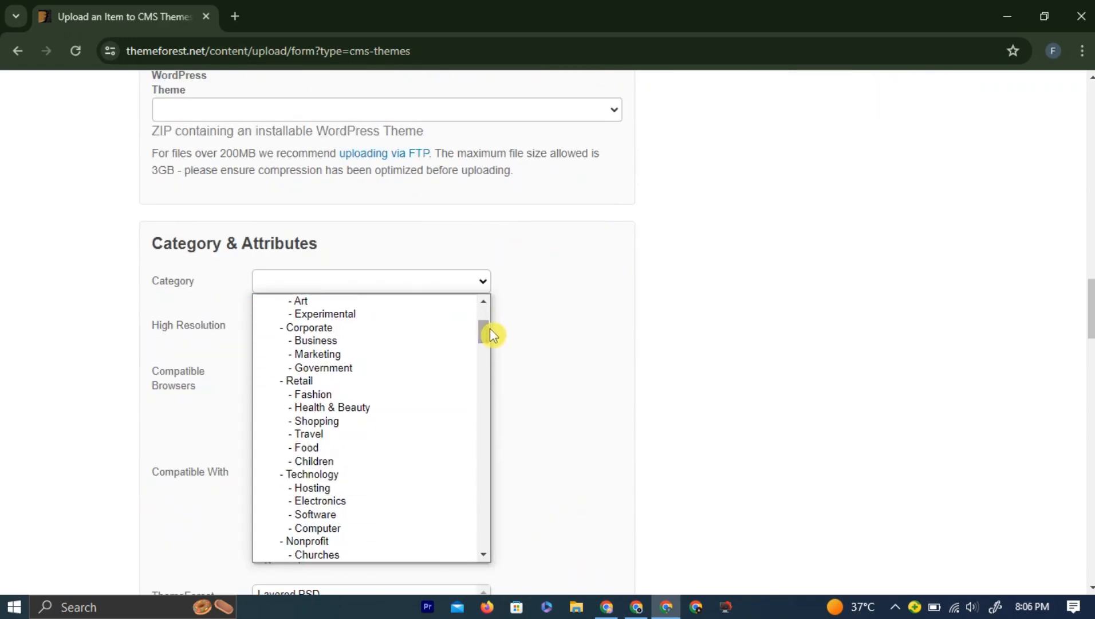
click(308, 434)
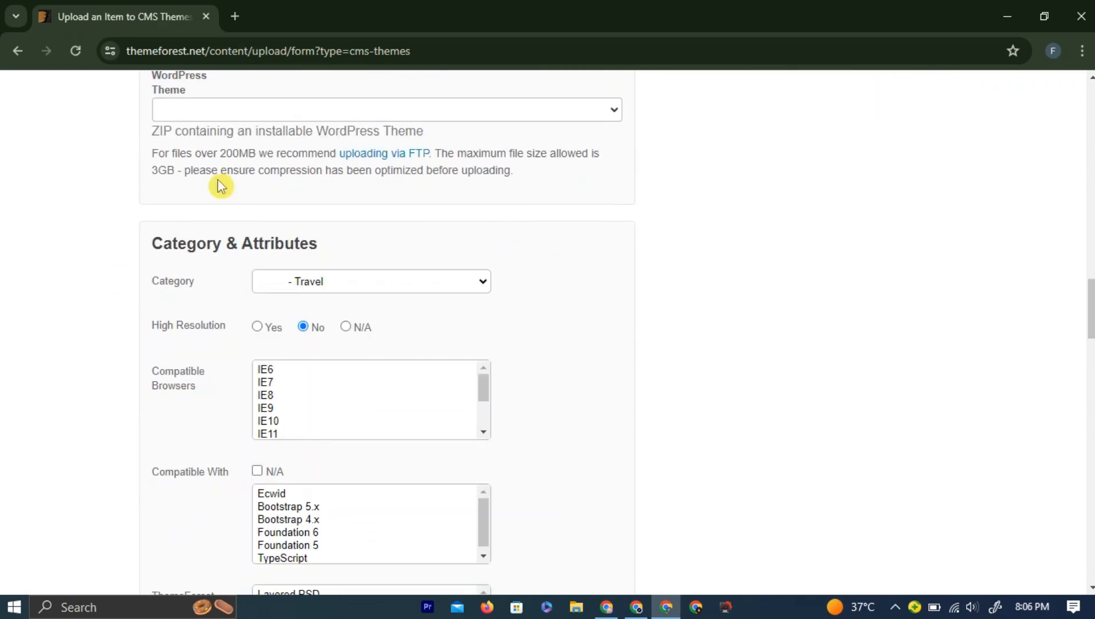
scroll(down, 3)
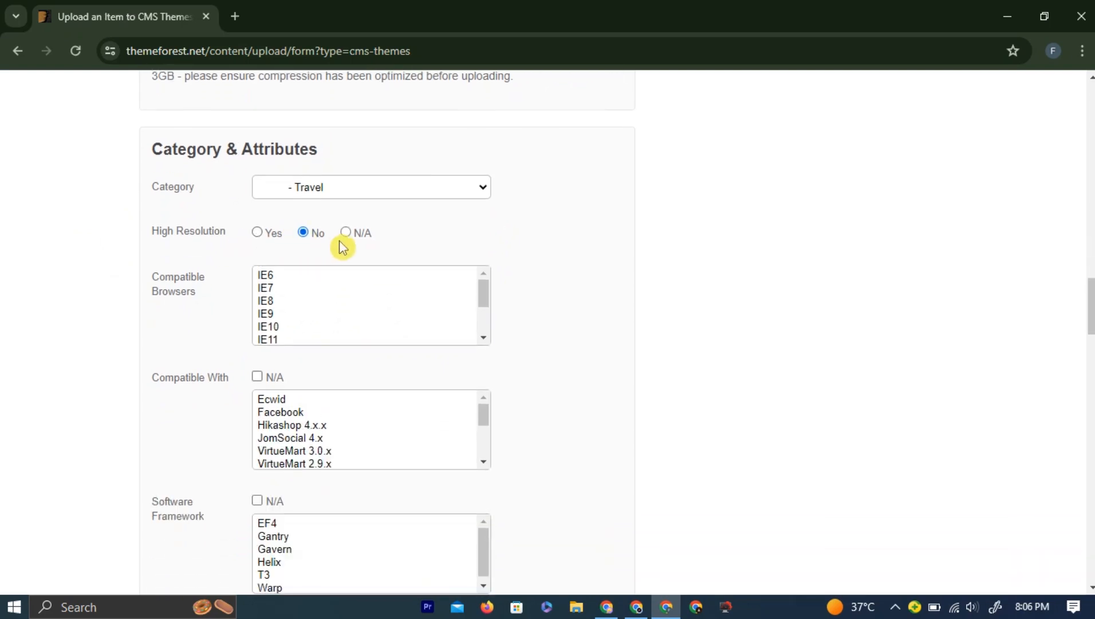
click(257, 232)
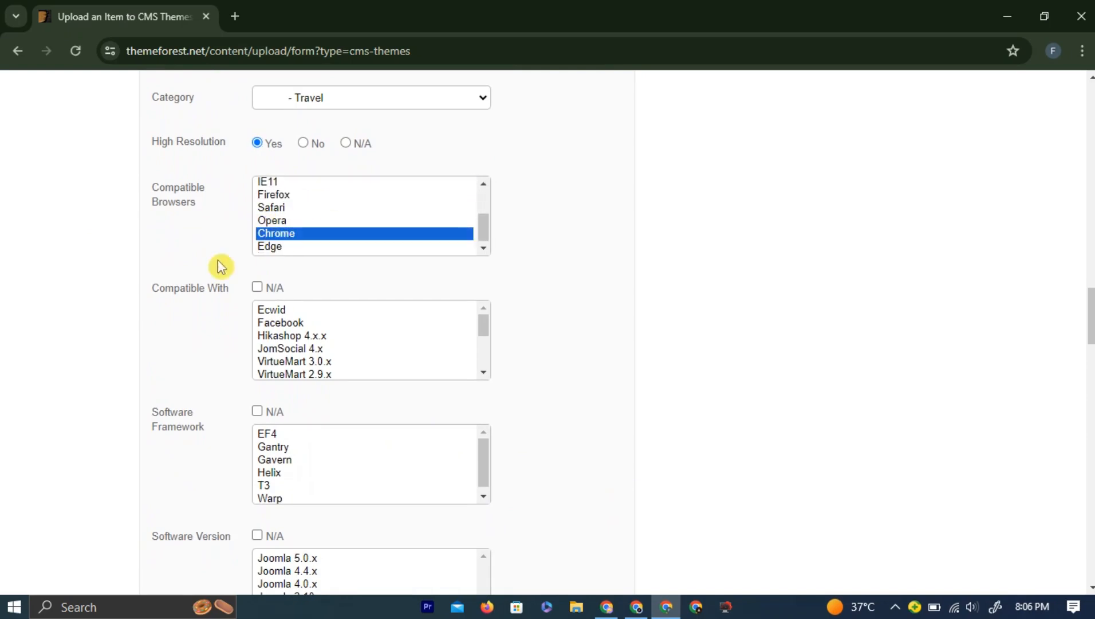
click(280, 264)
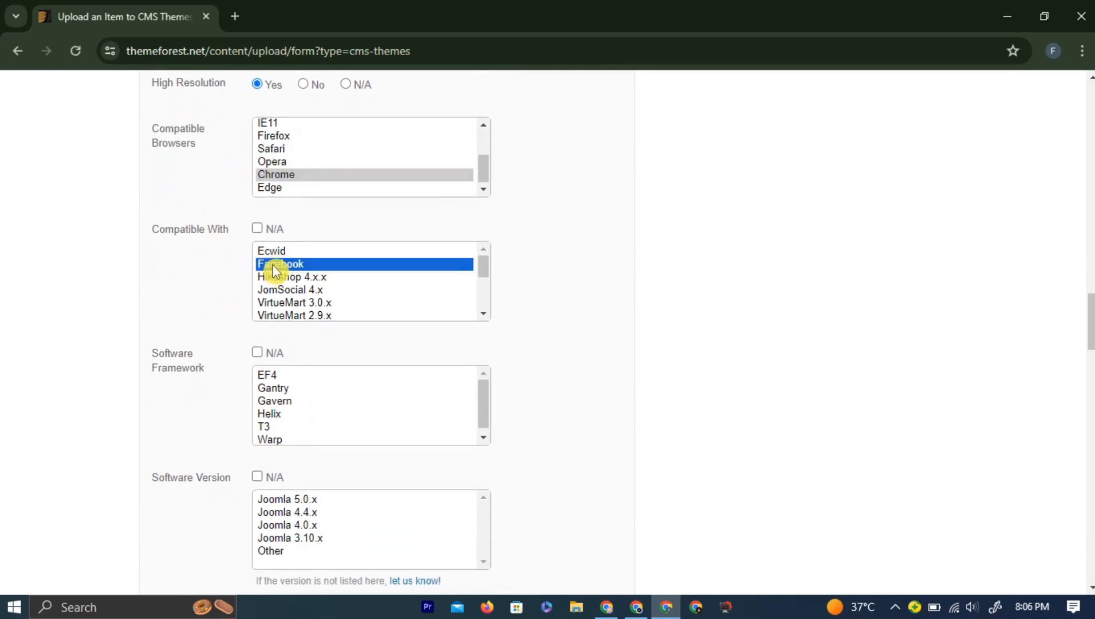
Step: Scroll down past the Columns and Layout attributes toward the tags section
scroll(down, 3)
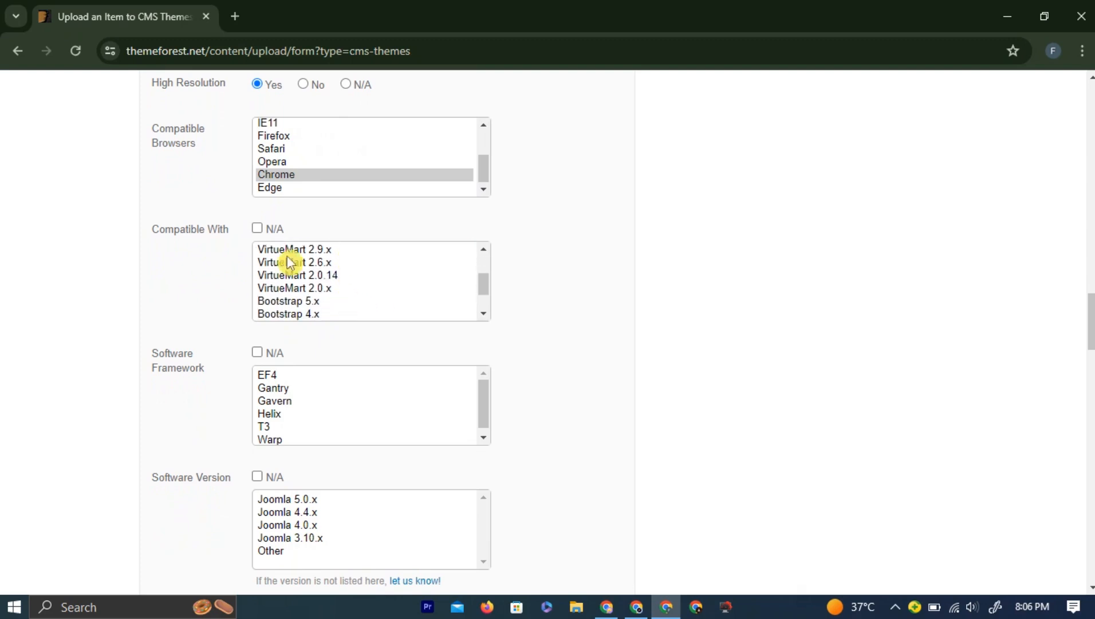
scroll(down, 3)
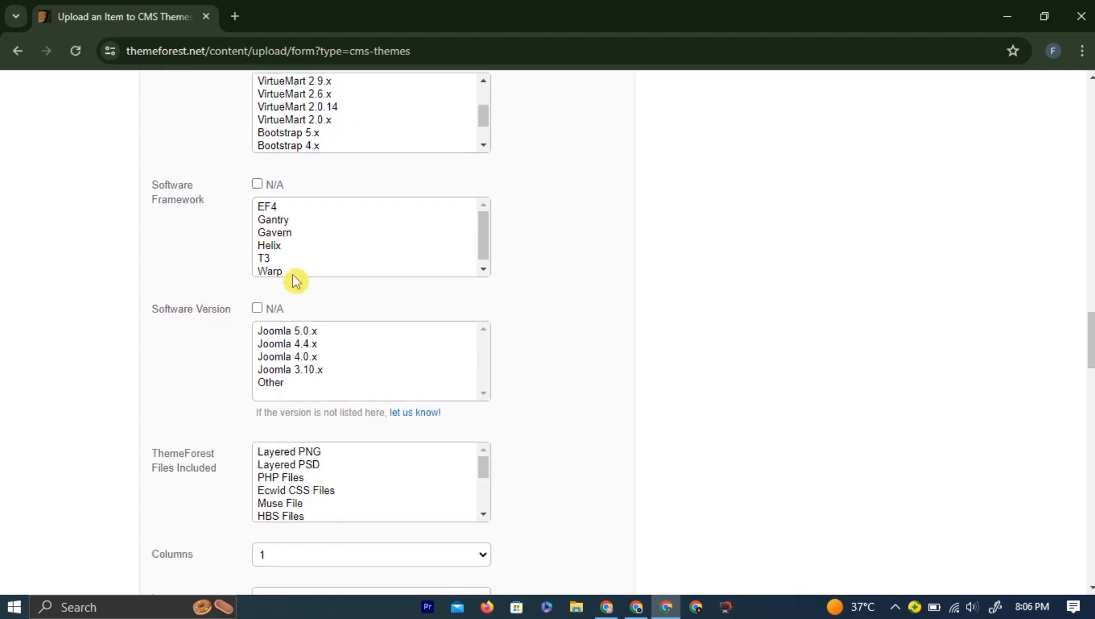
scroll(down, 3)
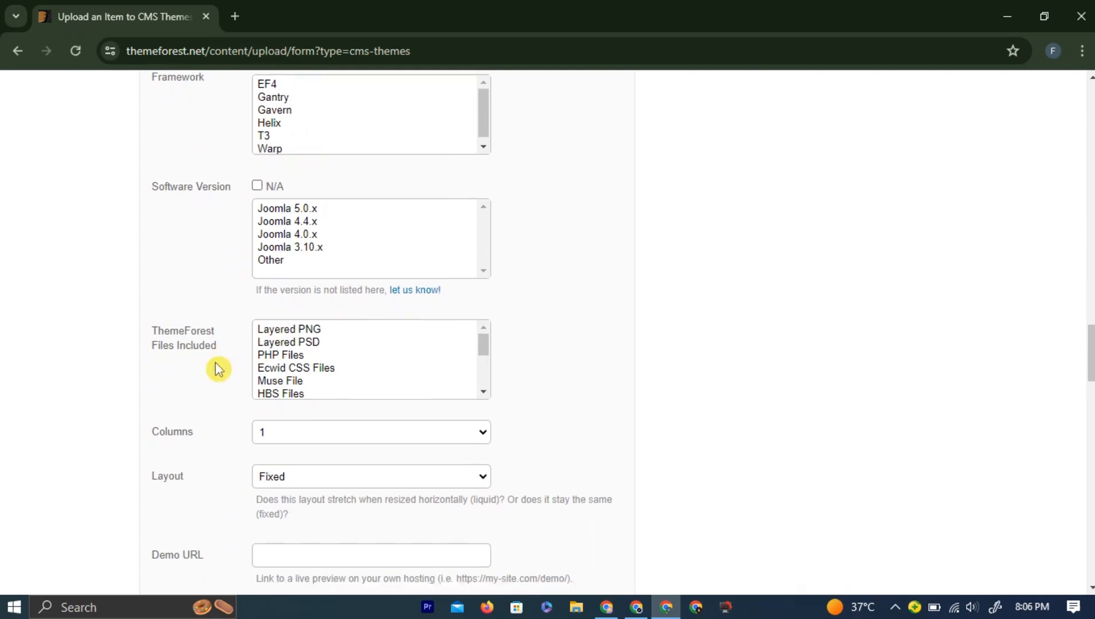
scroll(down, 3)
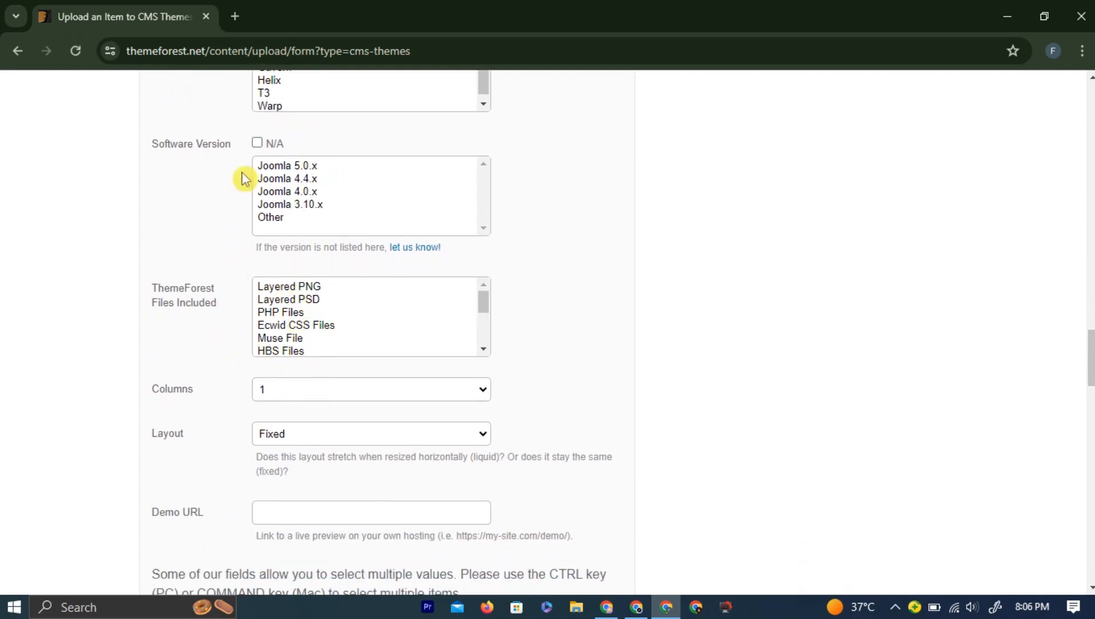
scroll(down, 3)
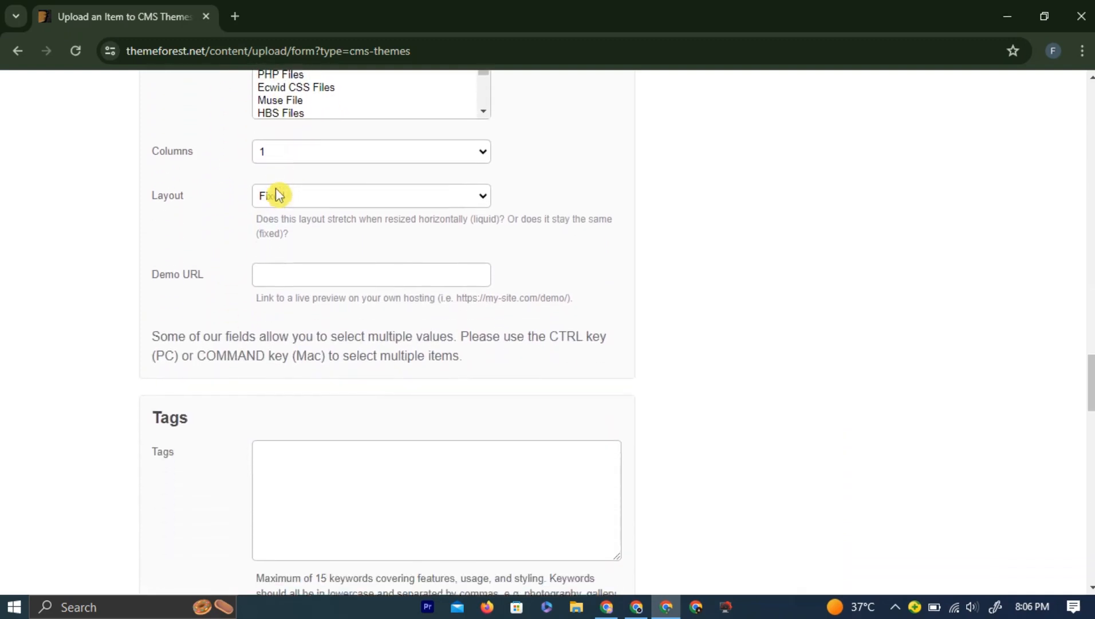
scroll(down, 3)
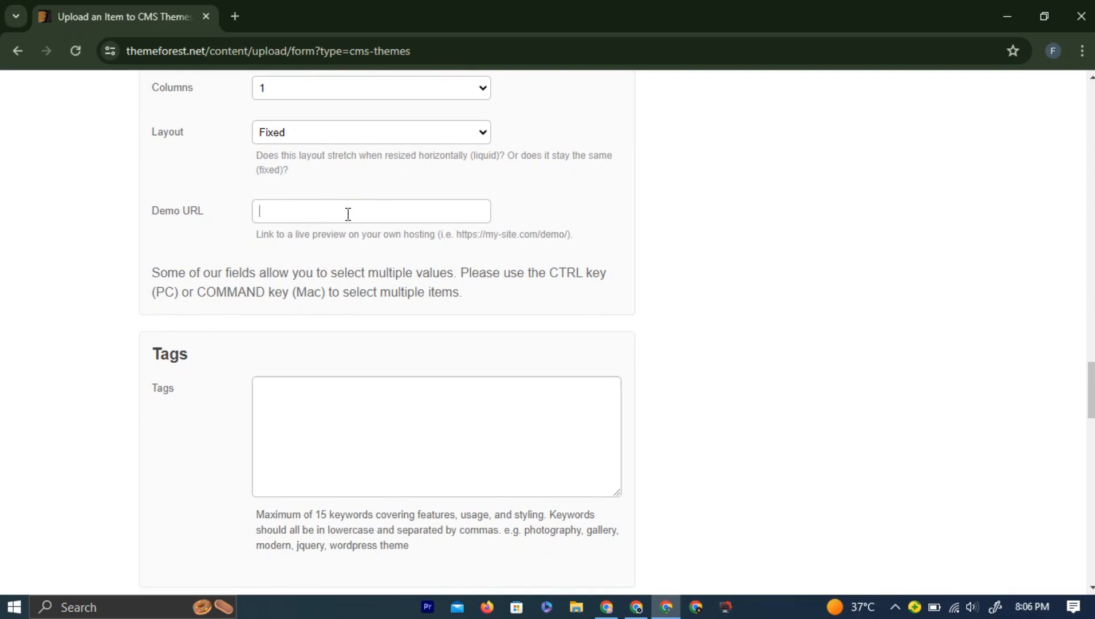
Step: Enter 'creative theme' as the item's tag
text(creative theme)
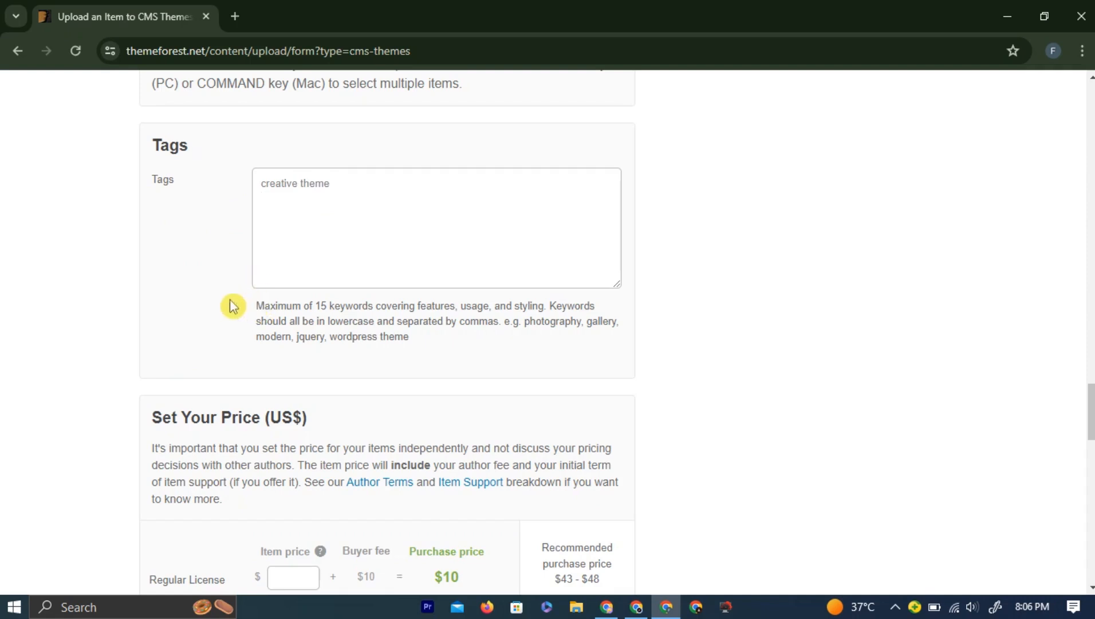
Step: Price the regular license at 50
scroll(down, 3)
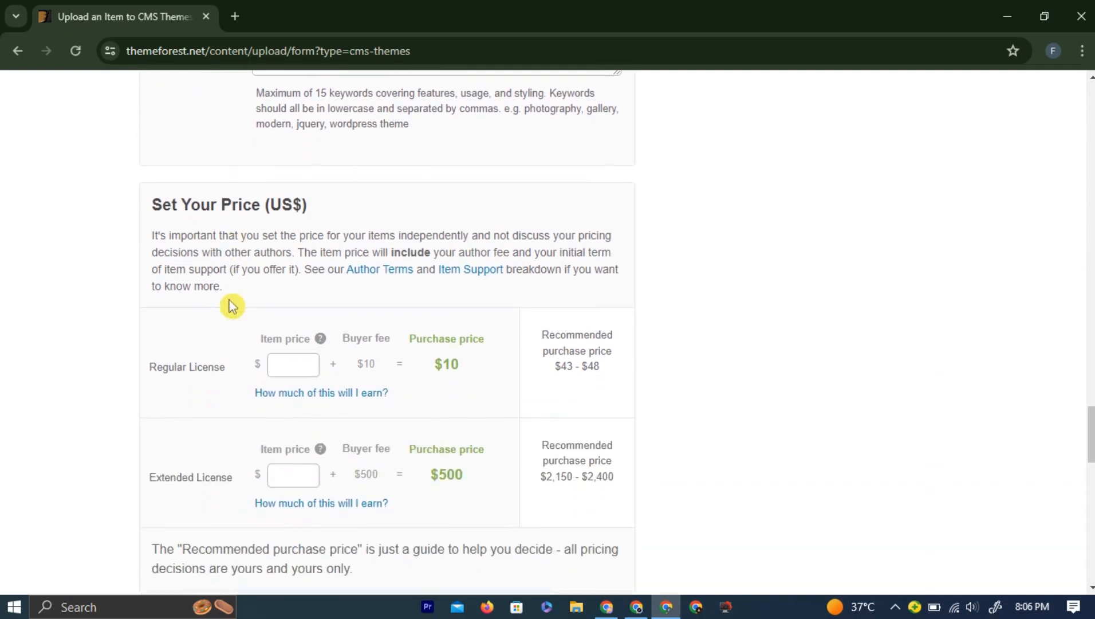
scroll(down, 3)
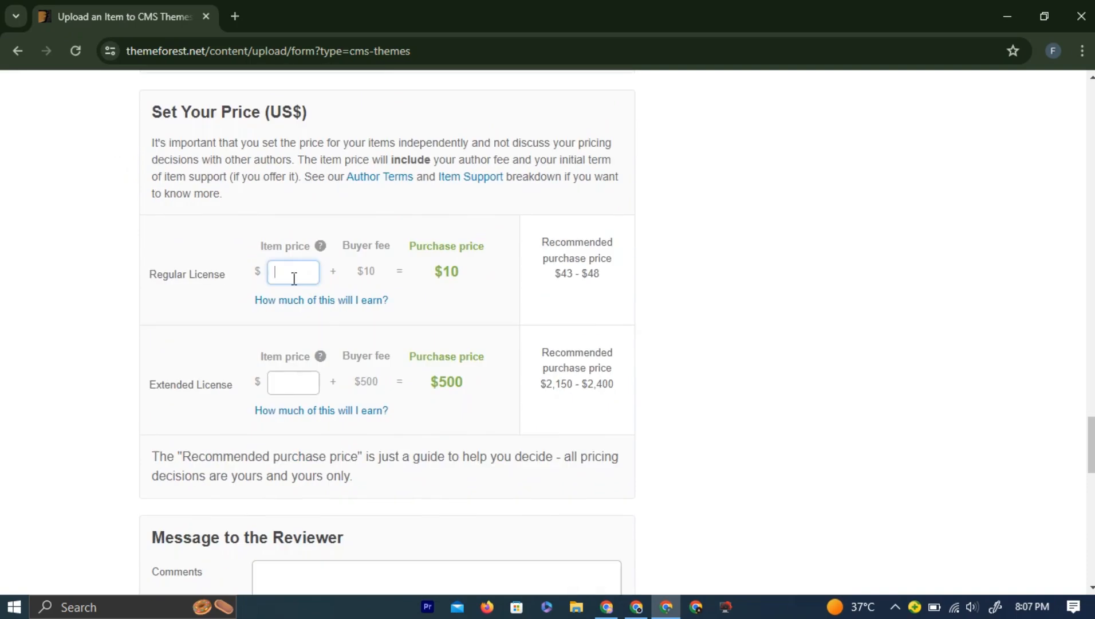
text(50)
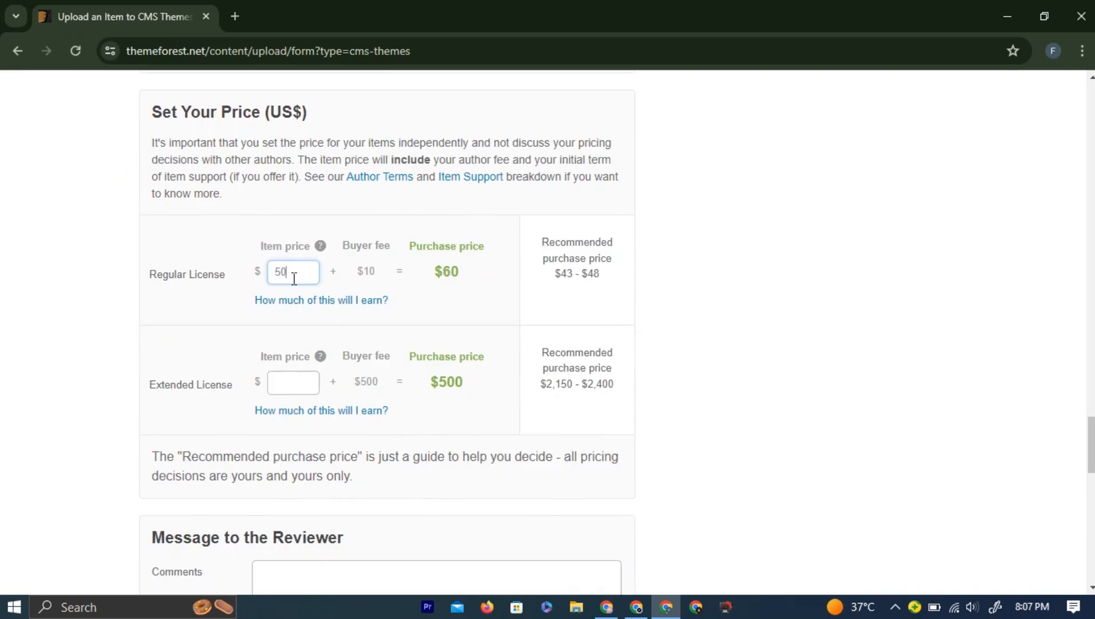
mouse_move(341, 252)
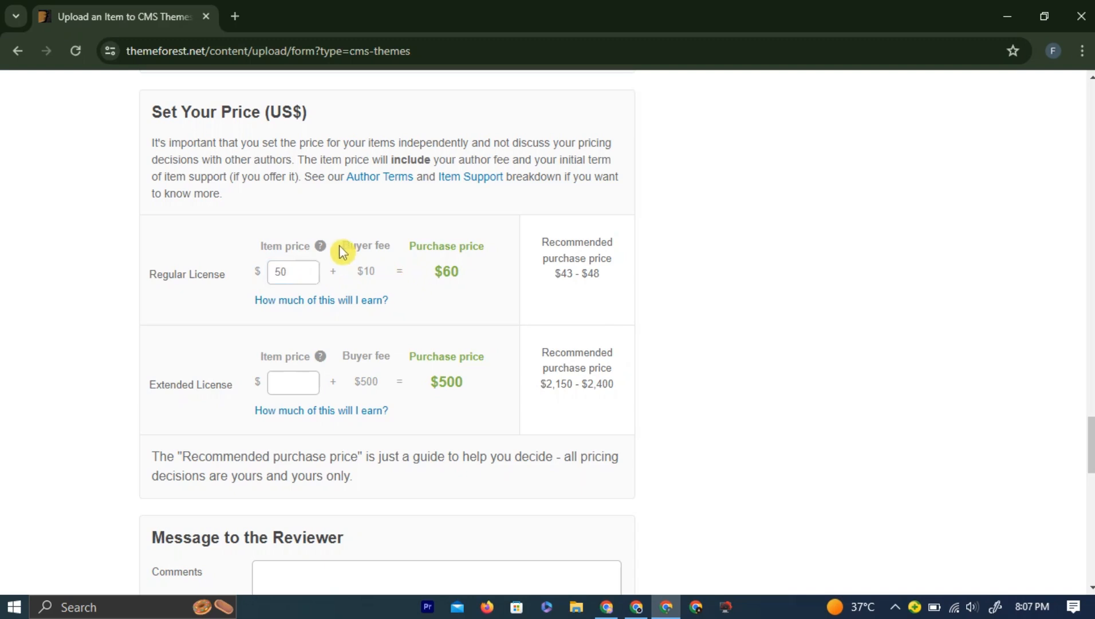
double_click(362, 245)
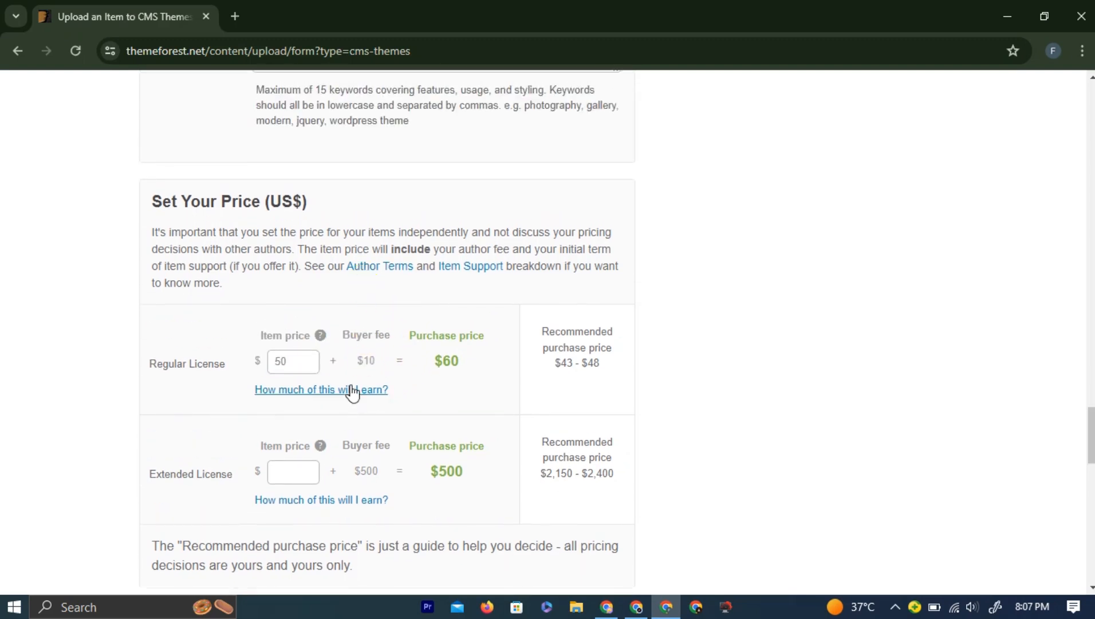
mouse_move(440, 389)
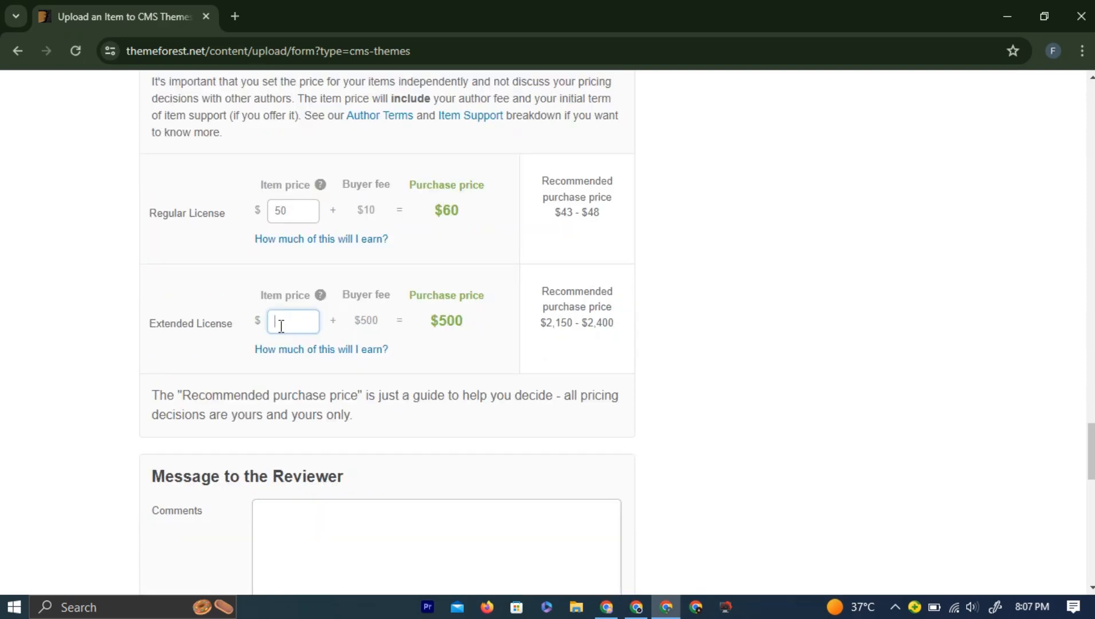
Step: Price the extended license at 1000
text(1)
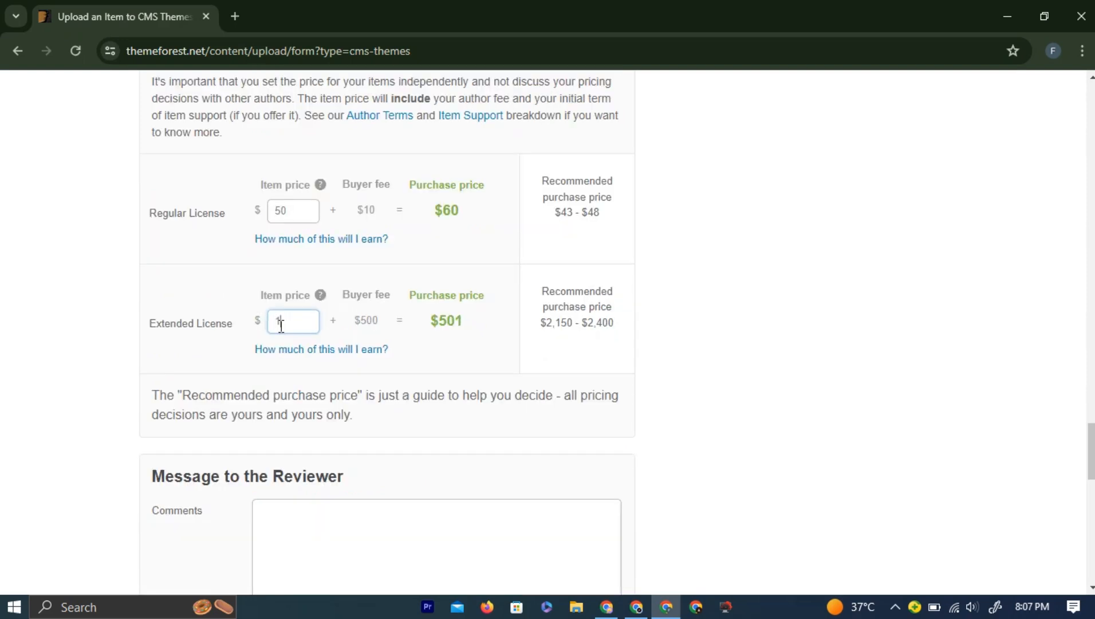
text(1000)
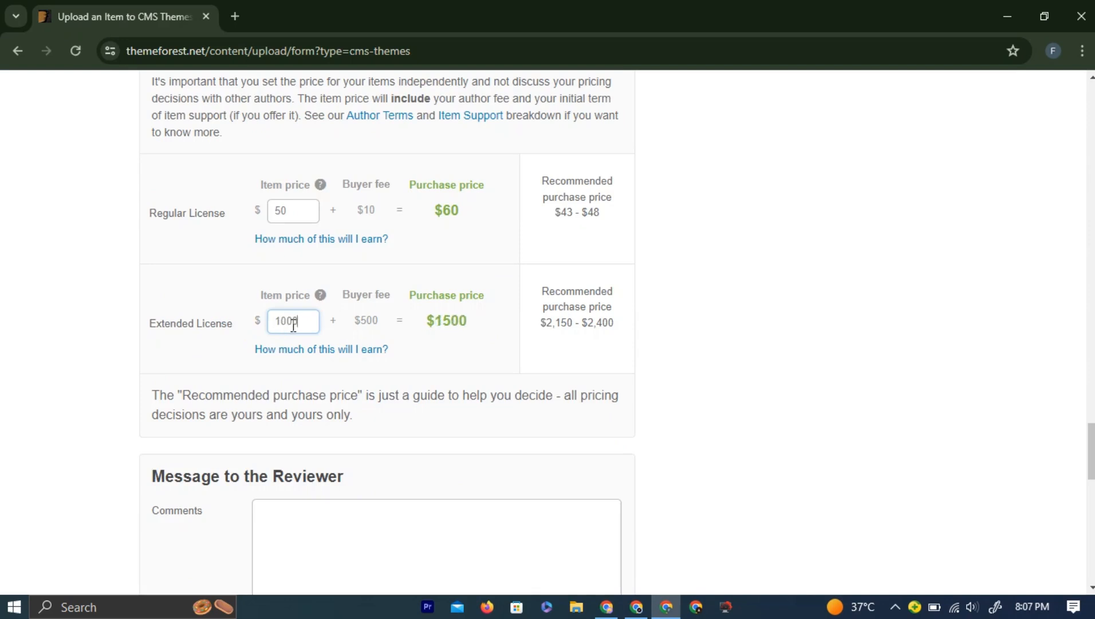
double_click(365, 320)
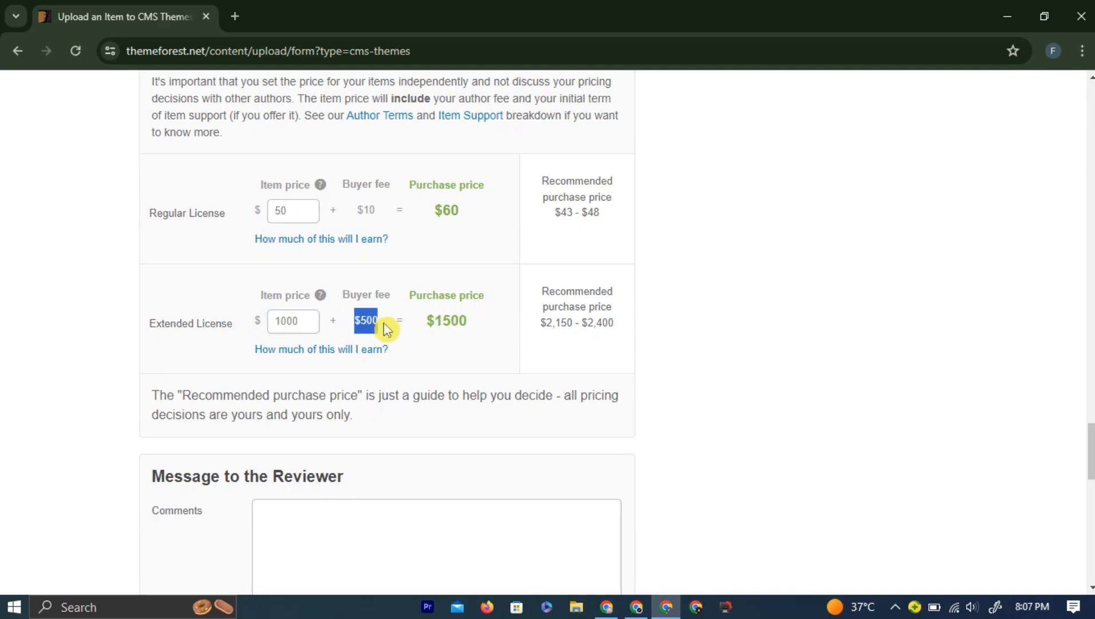
scroll(down, 3)
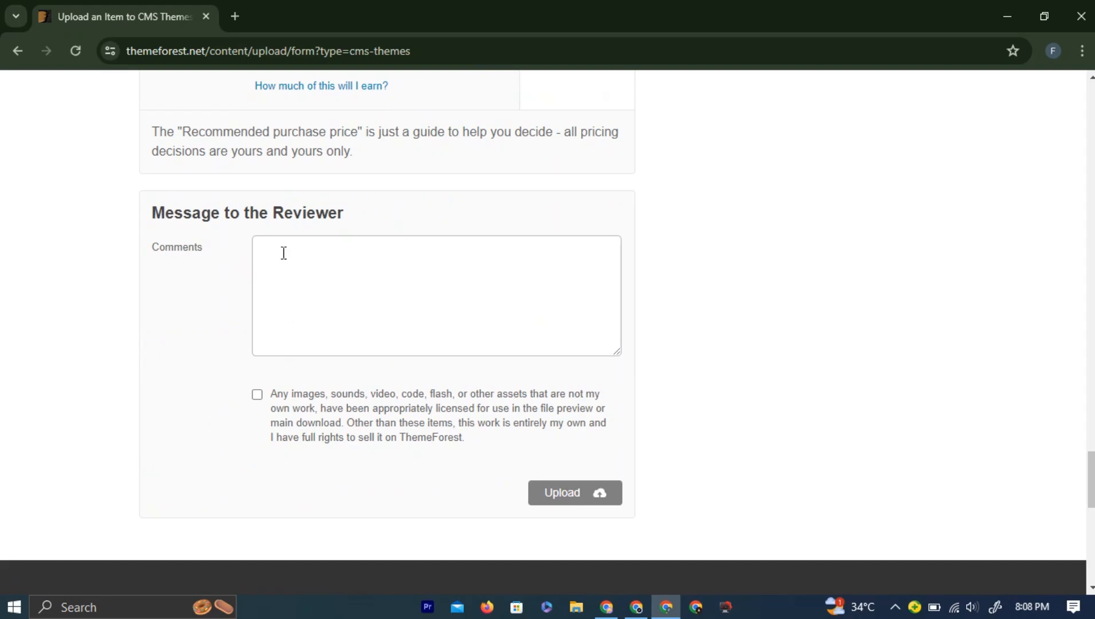
Step: Tick the declaration that all assets are licensed and fully owned for selling
text(Th)
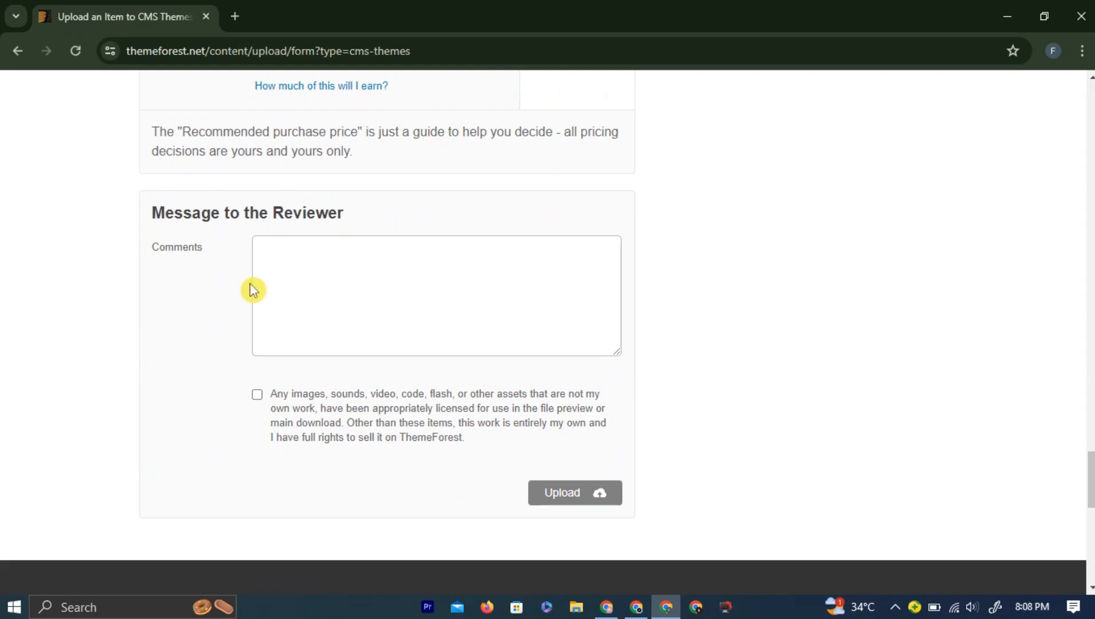
scroll(up, 3)
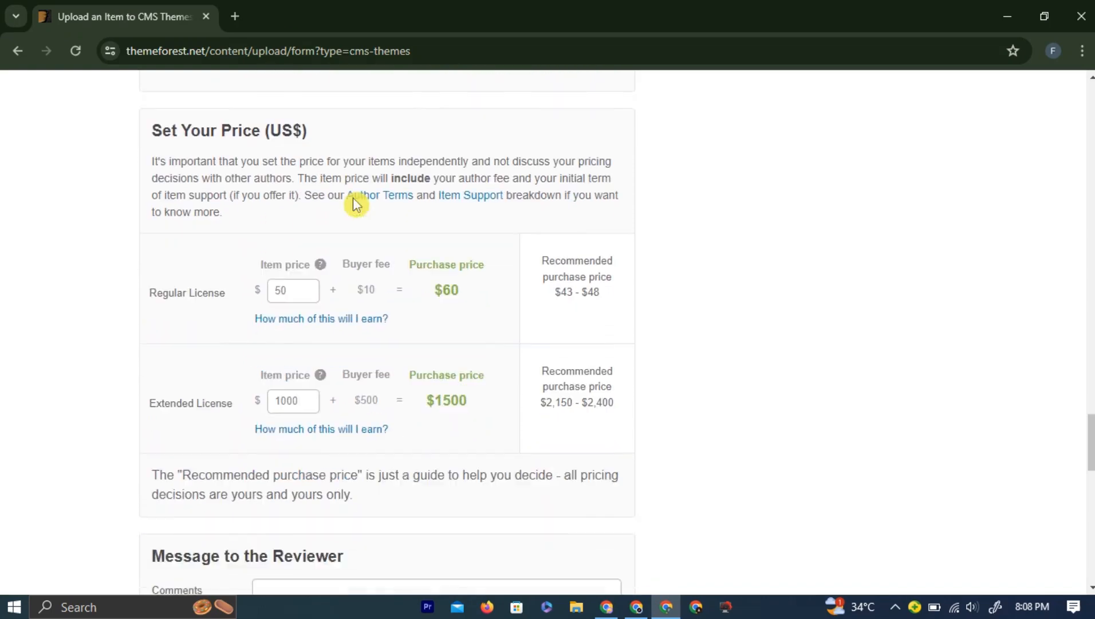
scroll(down, 3)
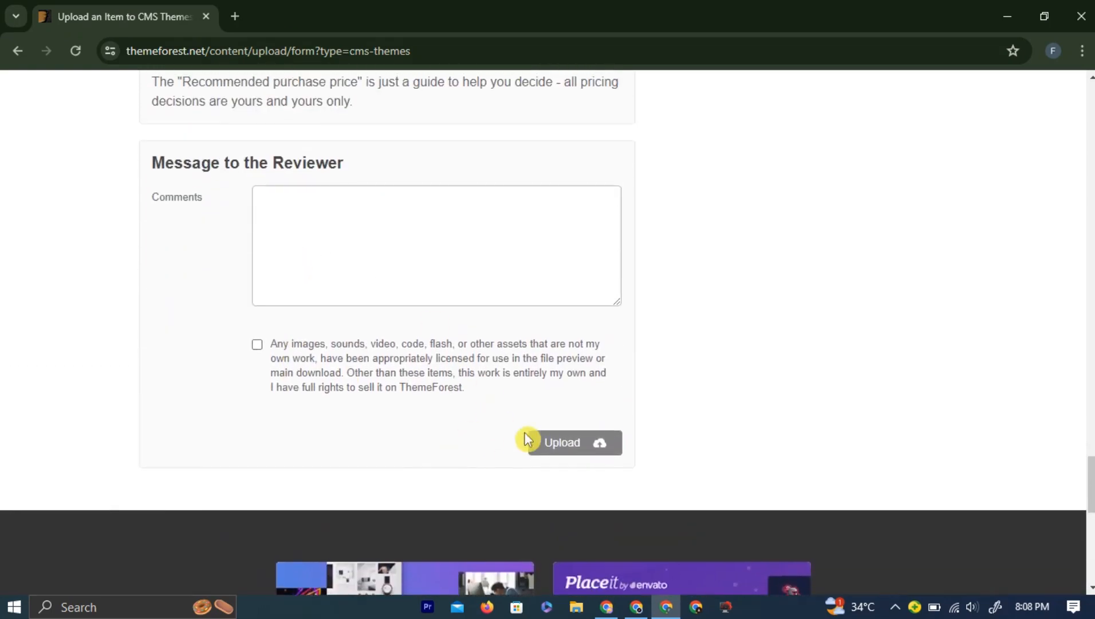
click(257, 343)
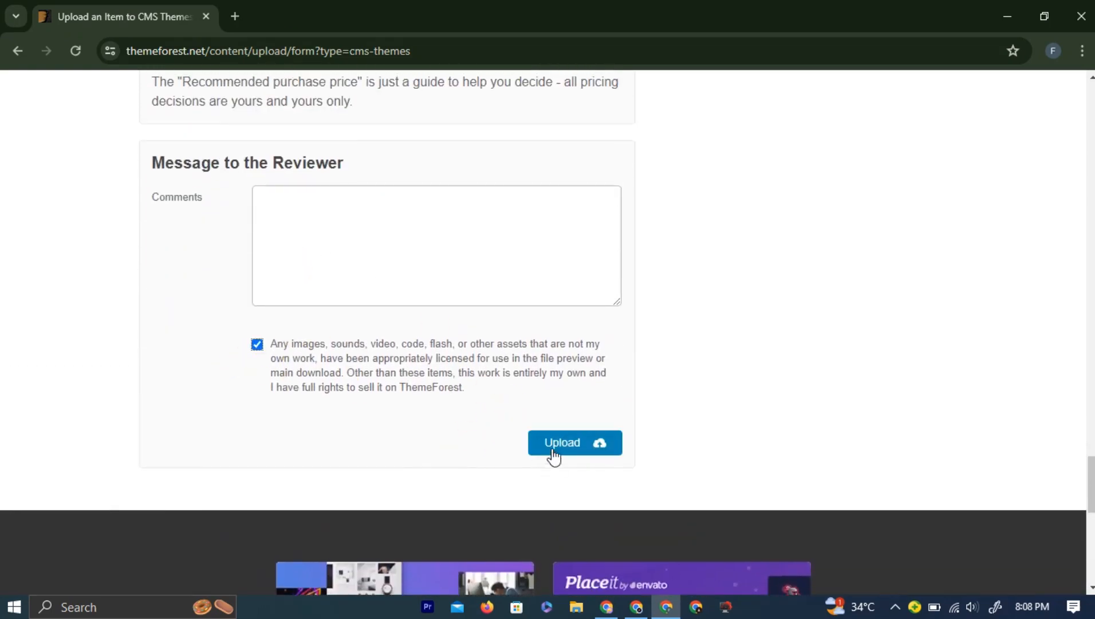
mouse_move(582, 446)
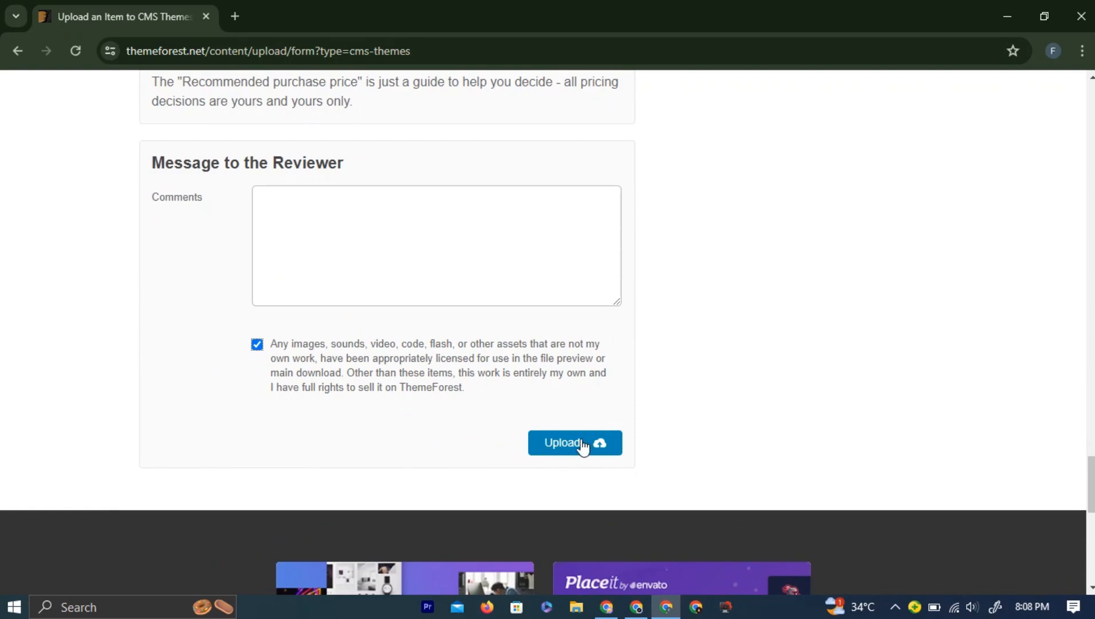